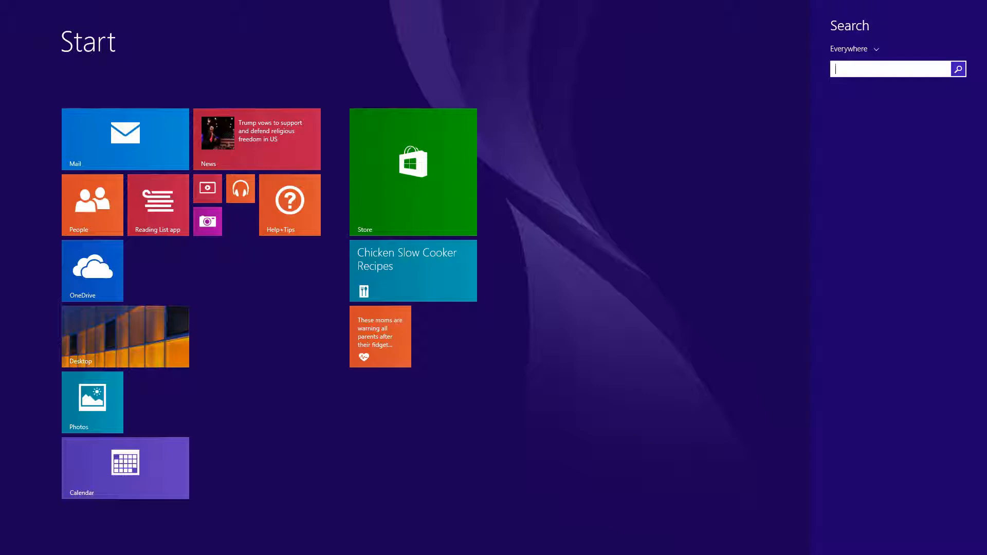
- Search the Start screen for Google Chrome and GeoServer, then return to the desktop browser
text(google Chrome)
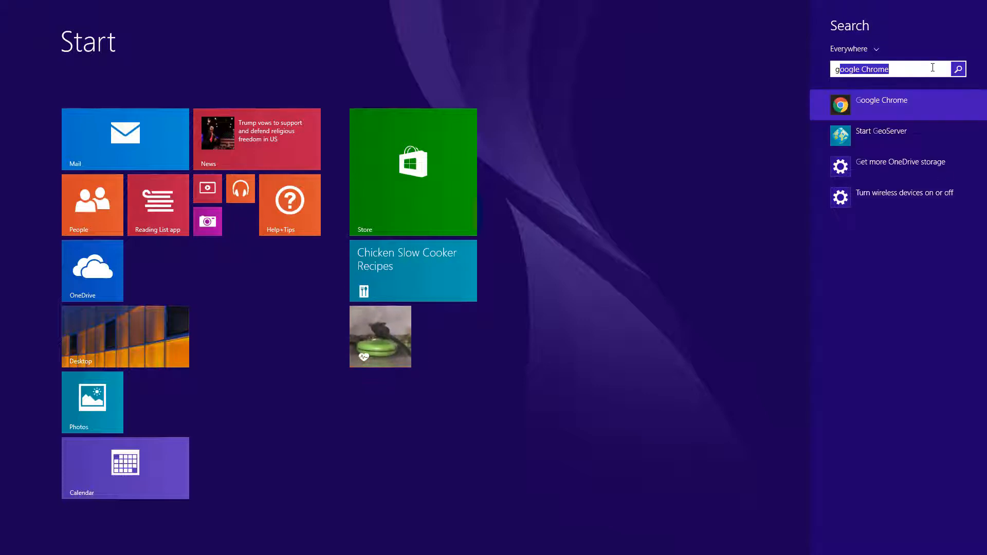
text(geoServer)
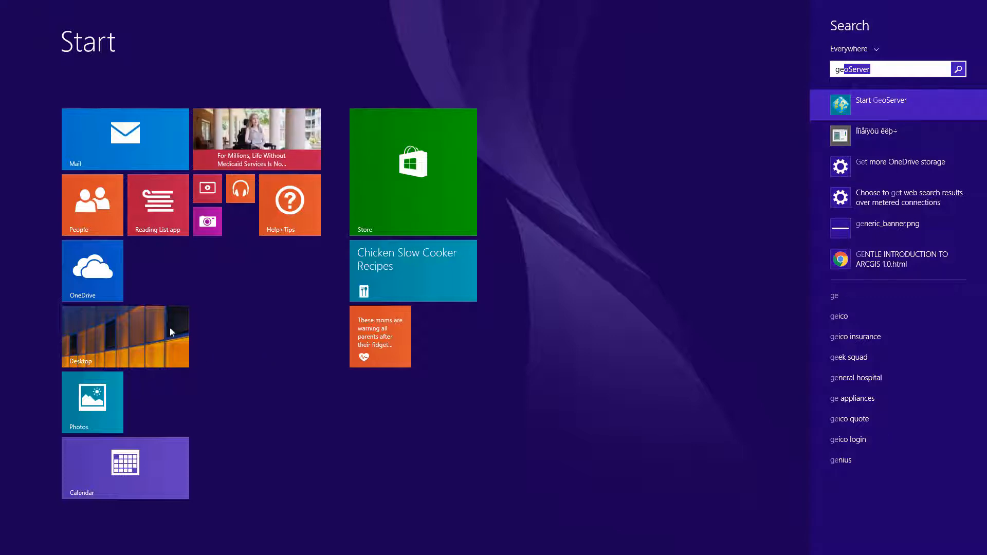
click(880, 99)
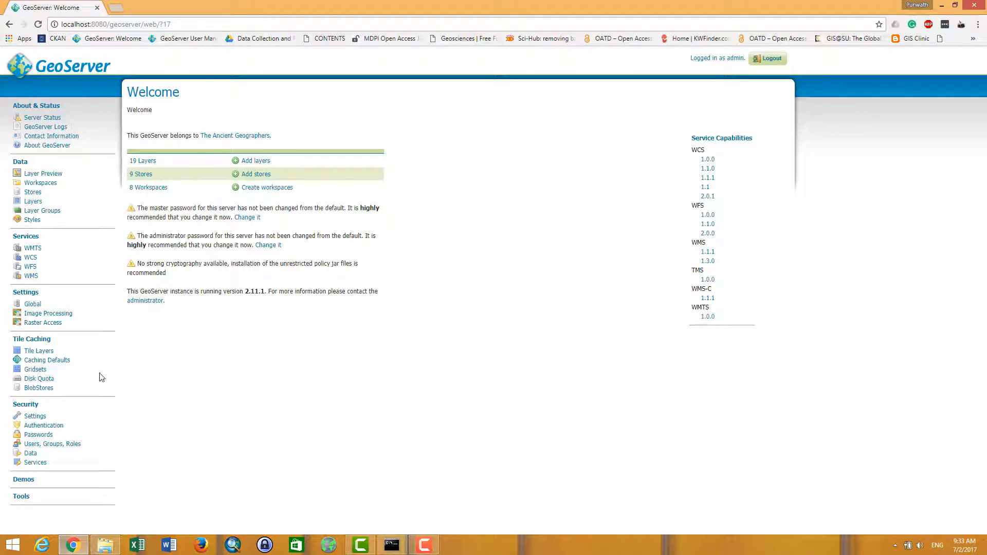
mouse_move(75, 62)
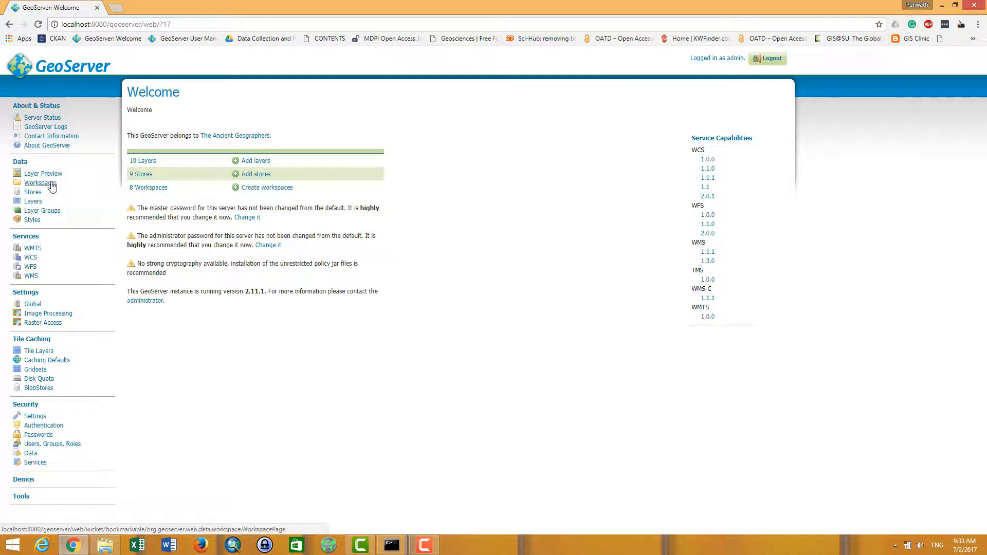
- Show the Workspaces page listing the existing GeoServer workspaces
click(40, 182)
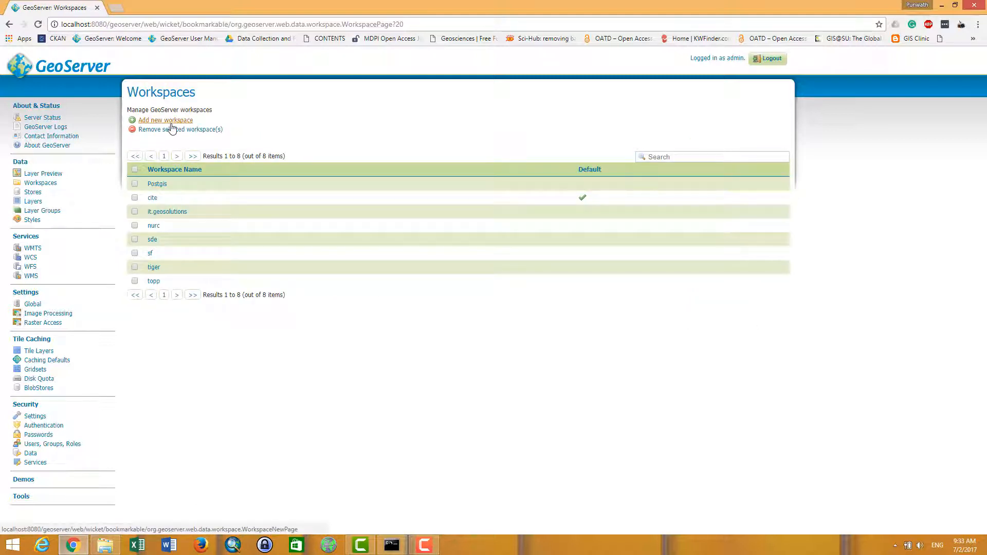
- Add workspace Cambodia_database with namespace URI Cambodia_database and submit it
click(165, 120)
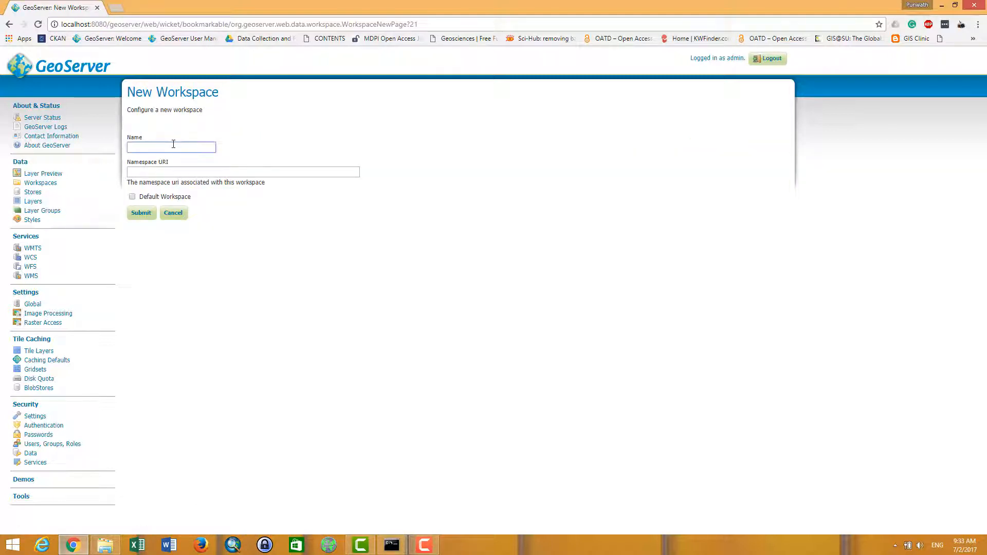
text(C)
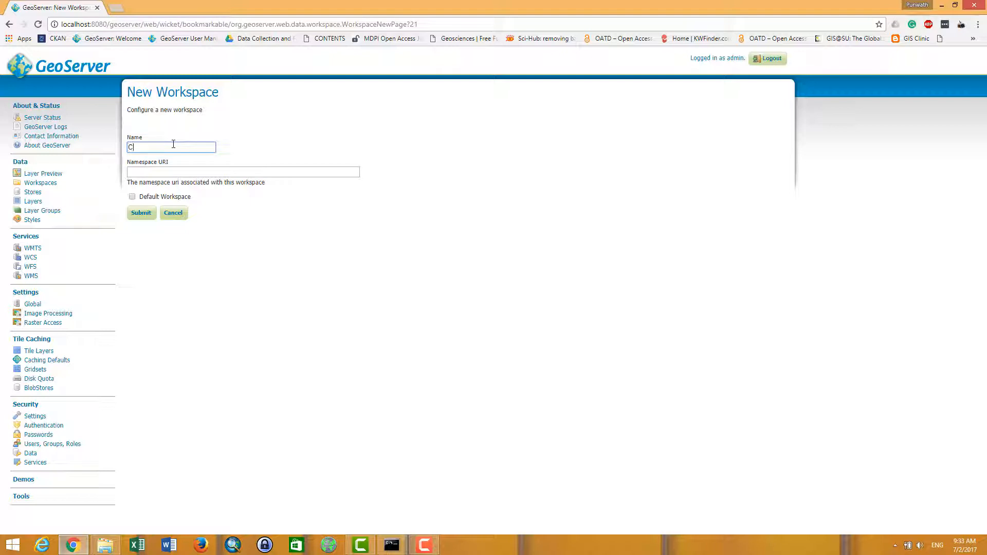
text(ambodia_dat)
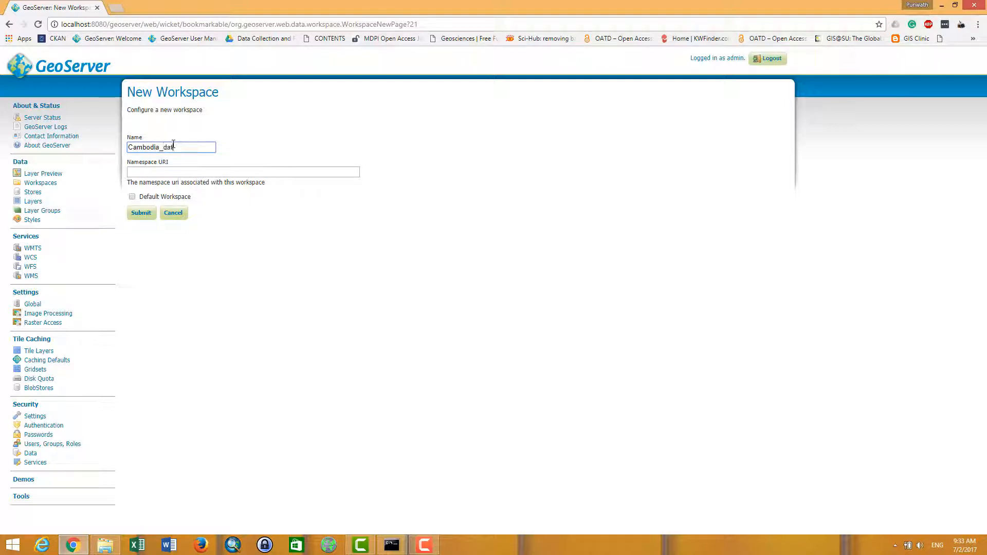
text(tabase)
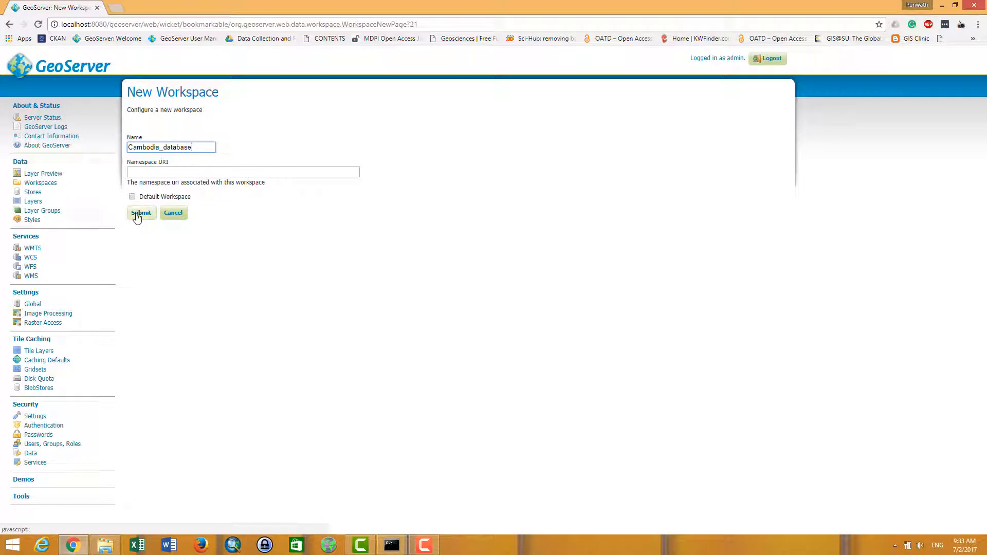
click(141, 213)
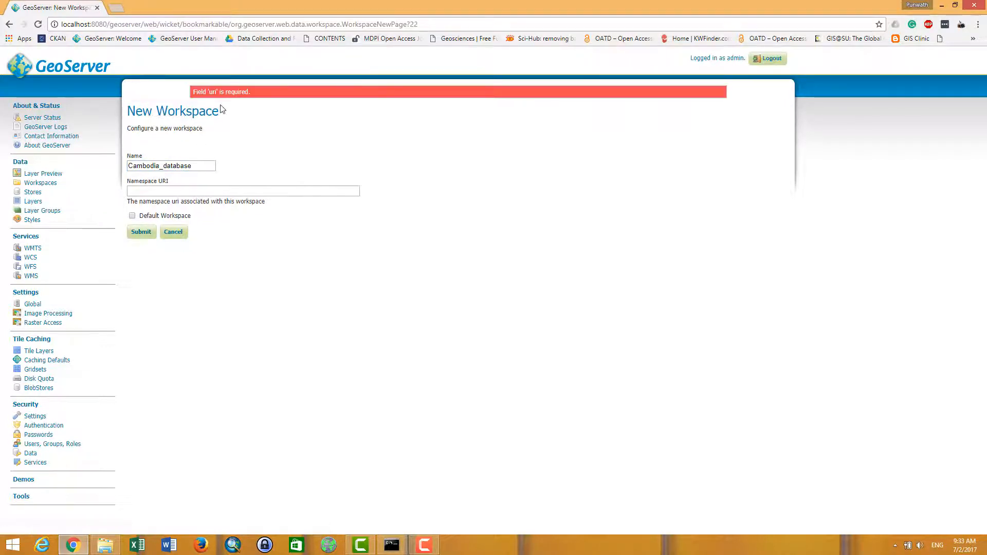
click(242, 190)
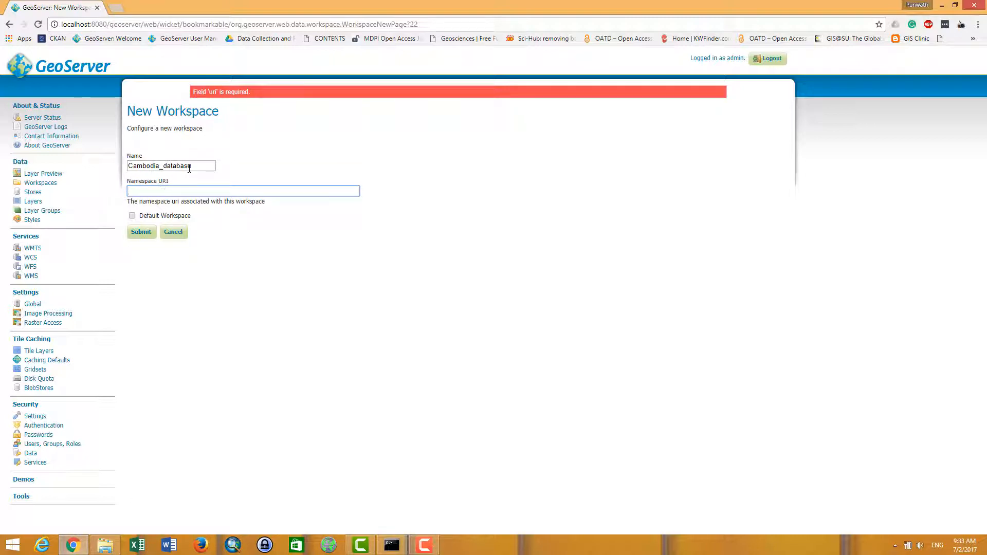
triple_click(170, 165)
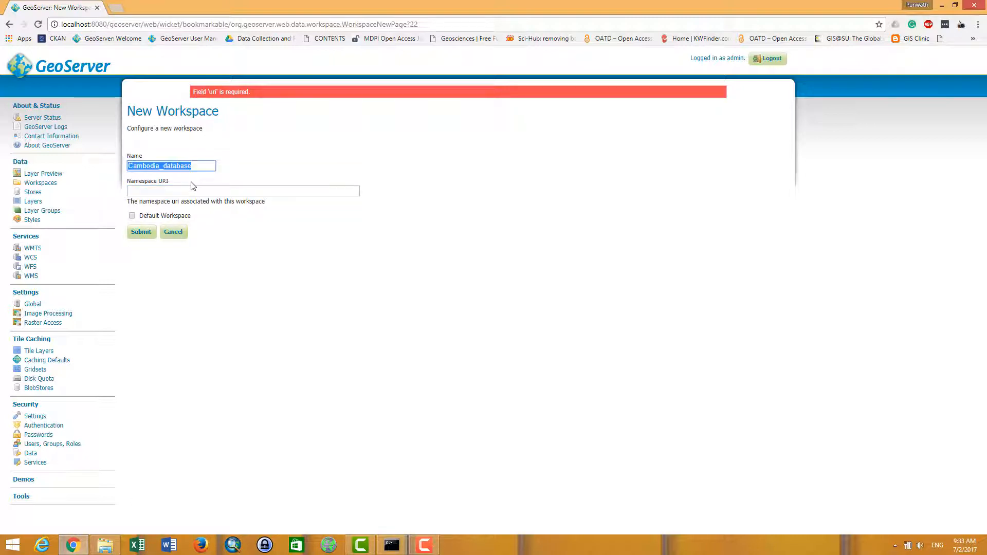
text(Cambodia_database)
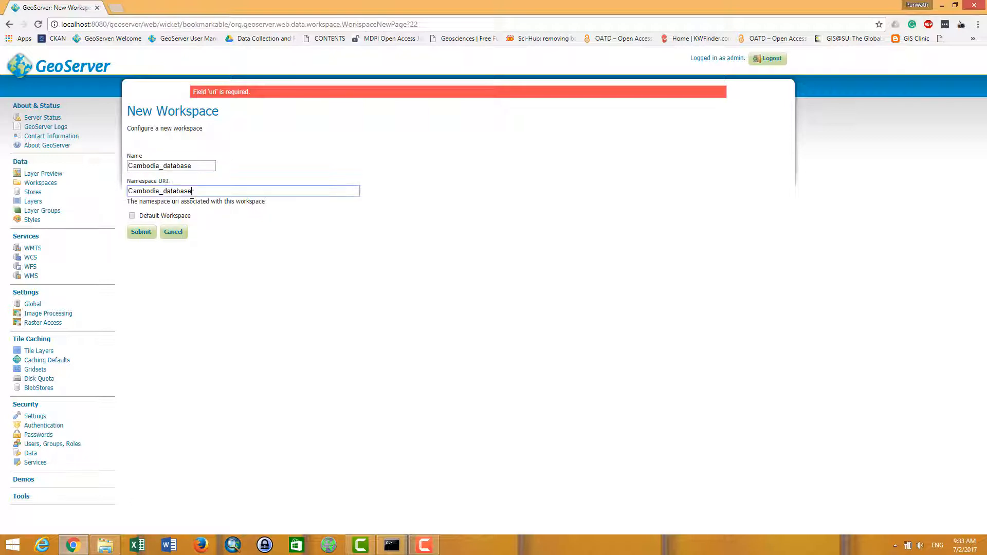
click(141, 232)
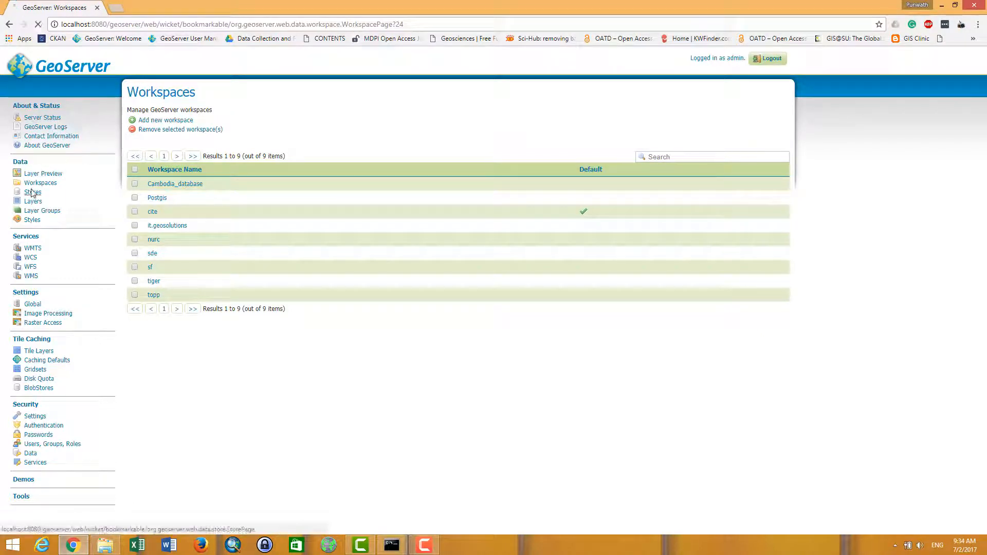
- View the Stores list and start adding a new data store
click(32, 191)
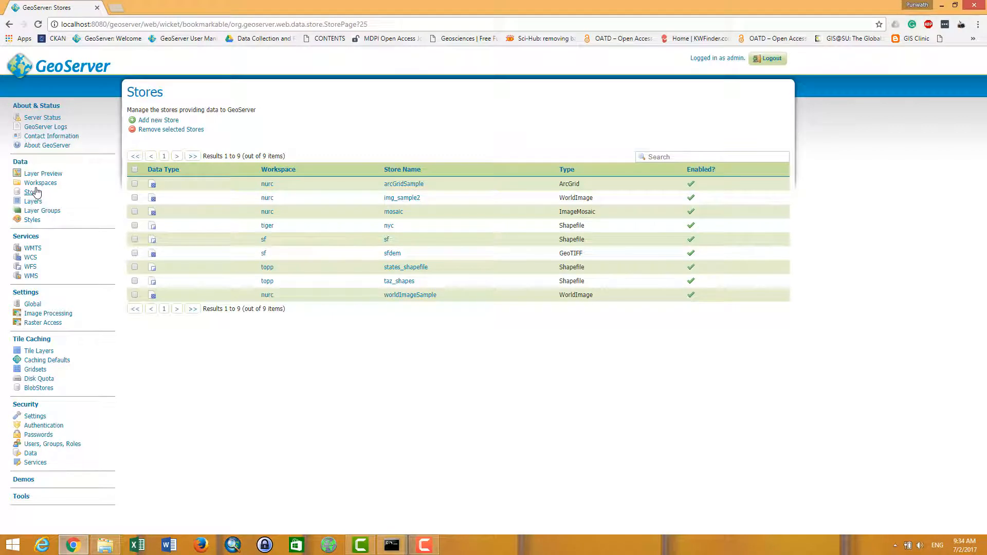
mouse_move(39, 182)
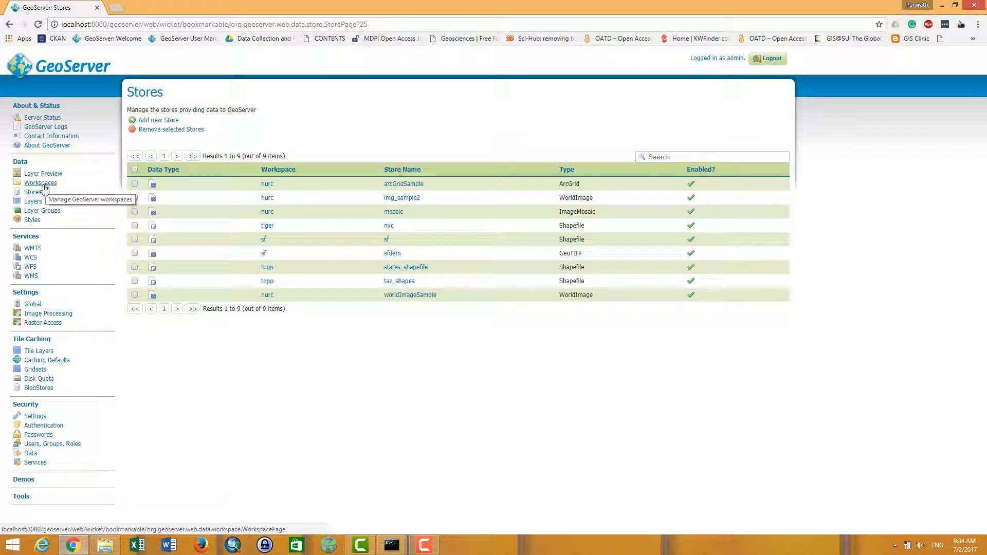
click(158, 120)
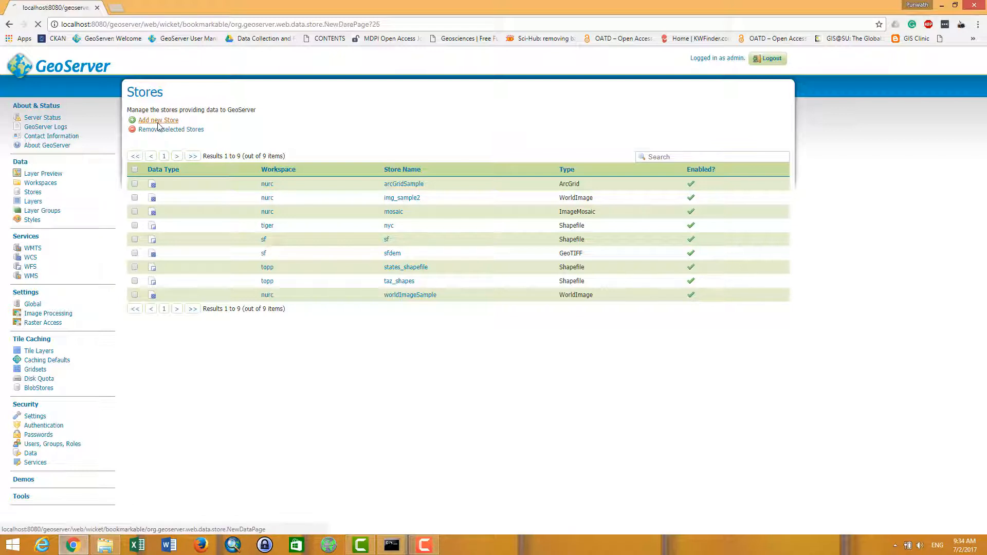
click(158, 120)
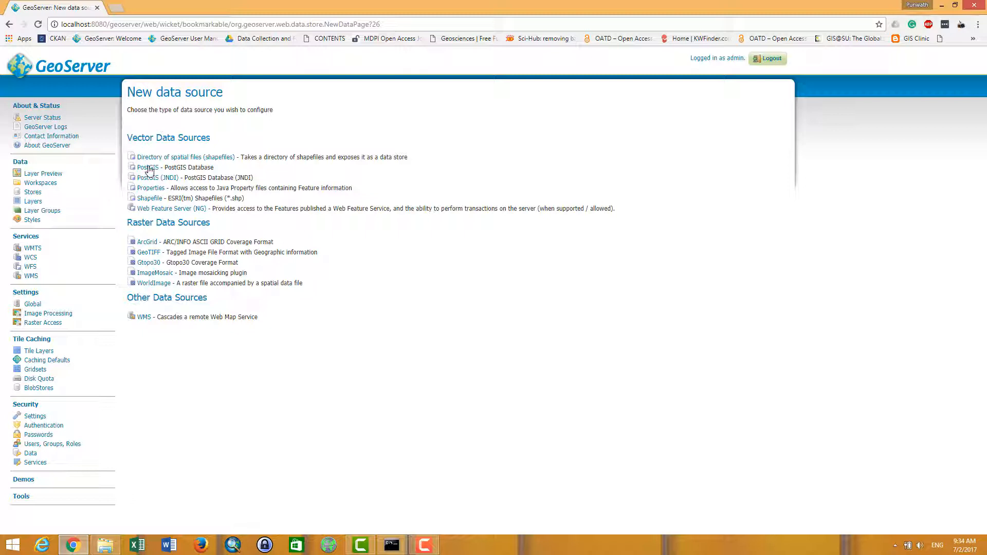
mouse_move(147, 167)
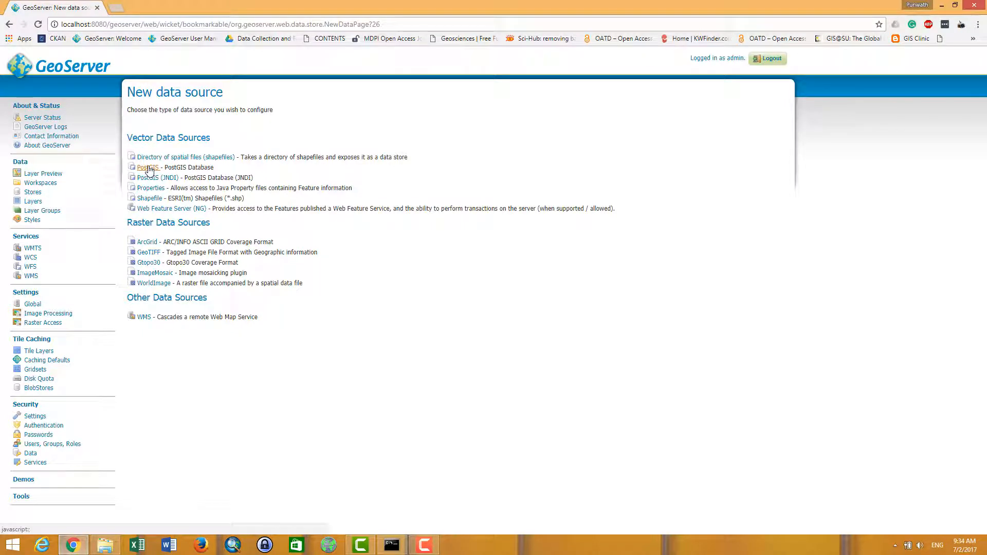
- Choose PostGIS, assign the store to Cambodia_database, and name it poverty_rate_data
click(148, 167)
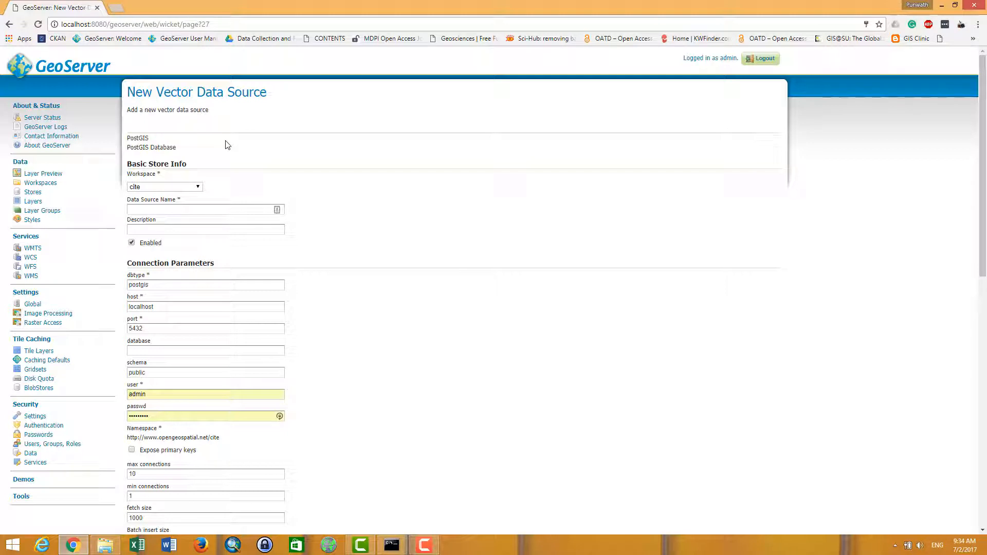
mouse_move(160, 188)
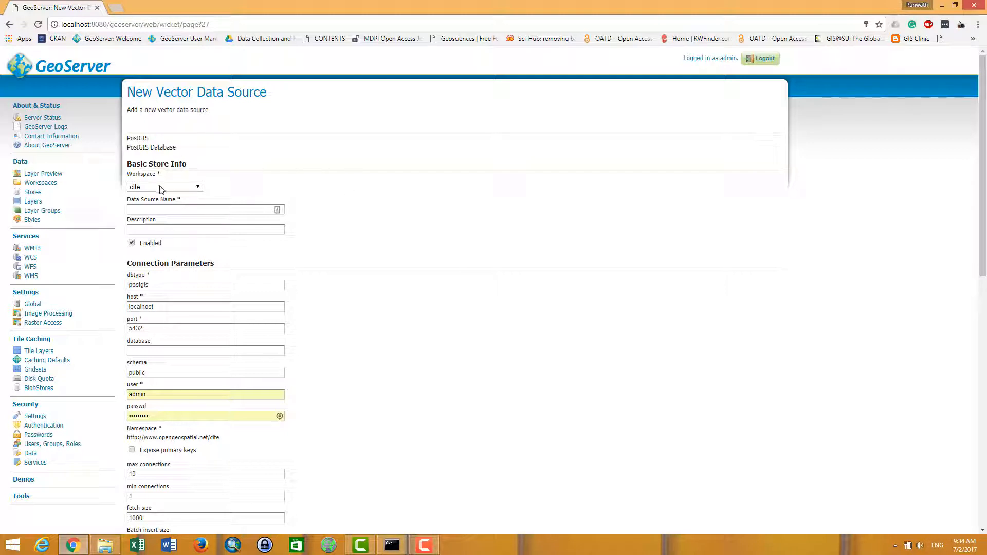
click(164, 186)
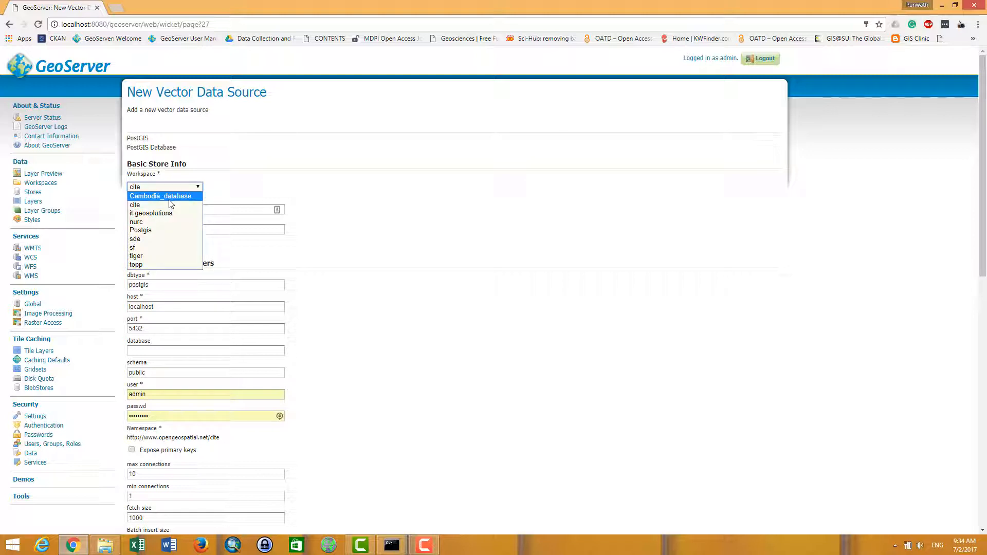
click(160, 196)
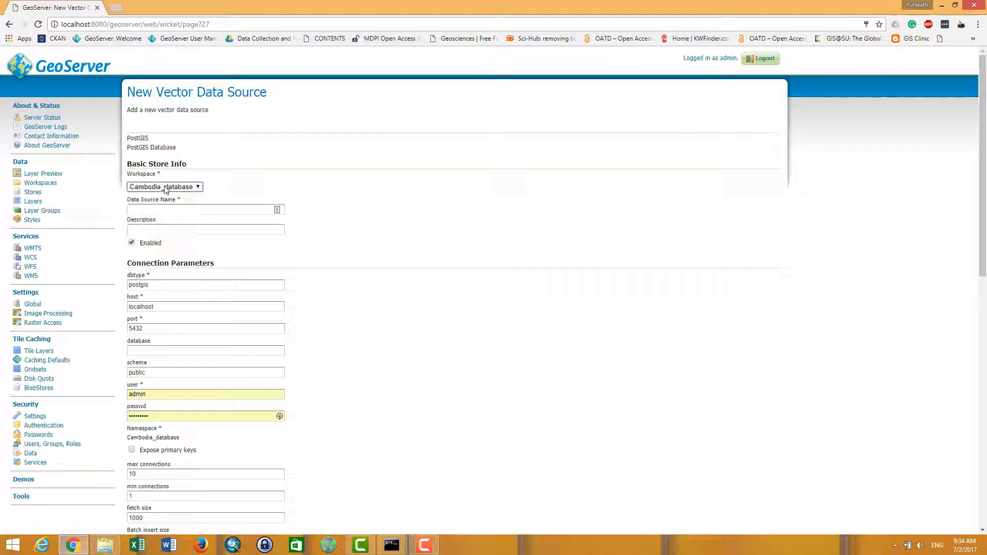
click(205, 209)
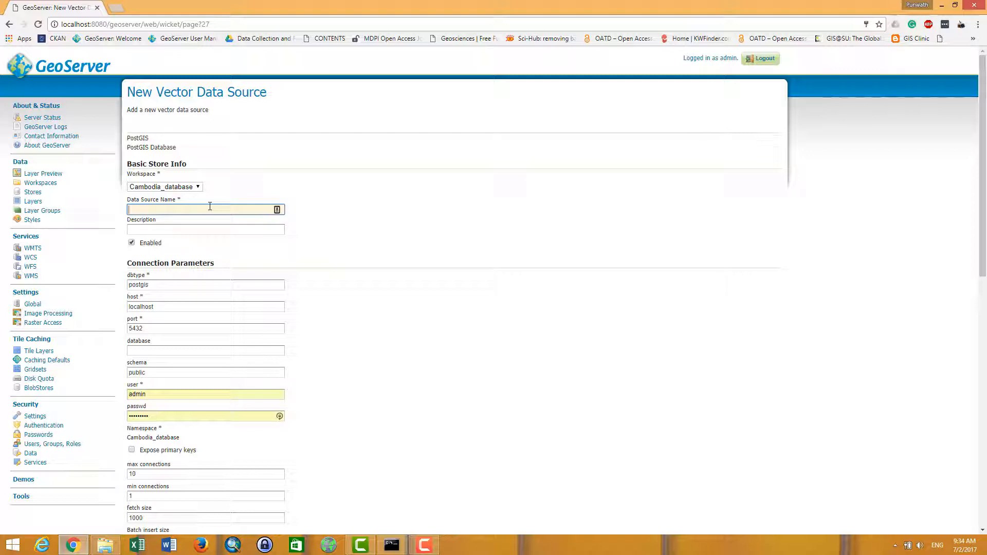
text(poverty_rate_data)
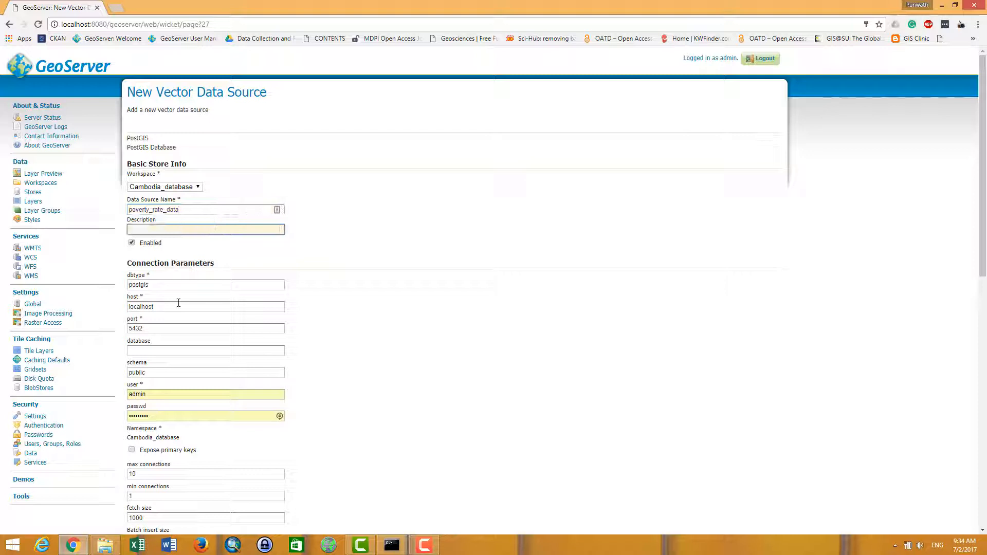
scroll(down, 3)
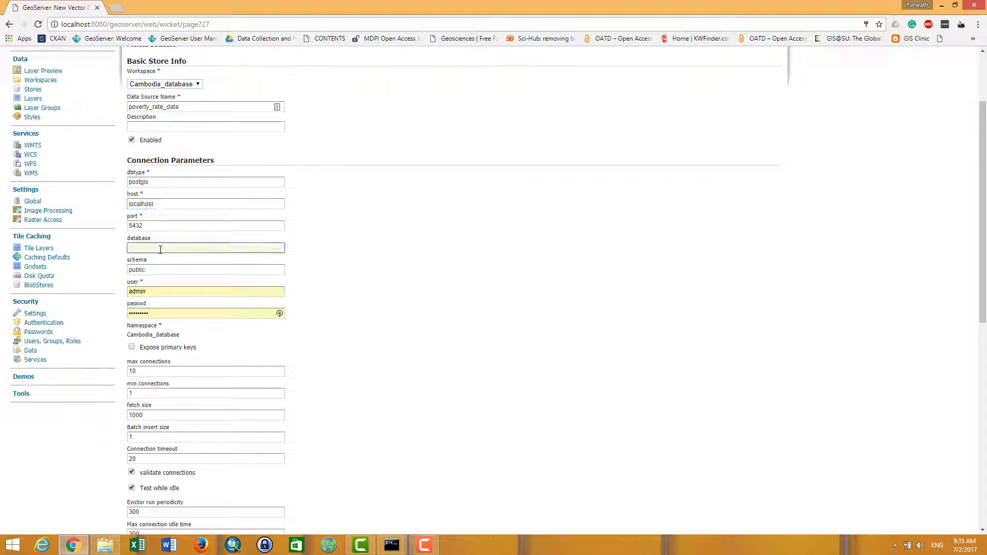
- In pgAdmin III, connect to PostgreSQL 9.6 and look up the postgres database name
click(12, 543)
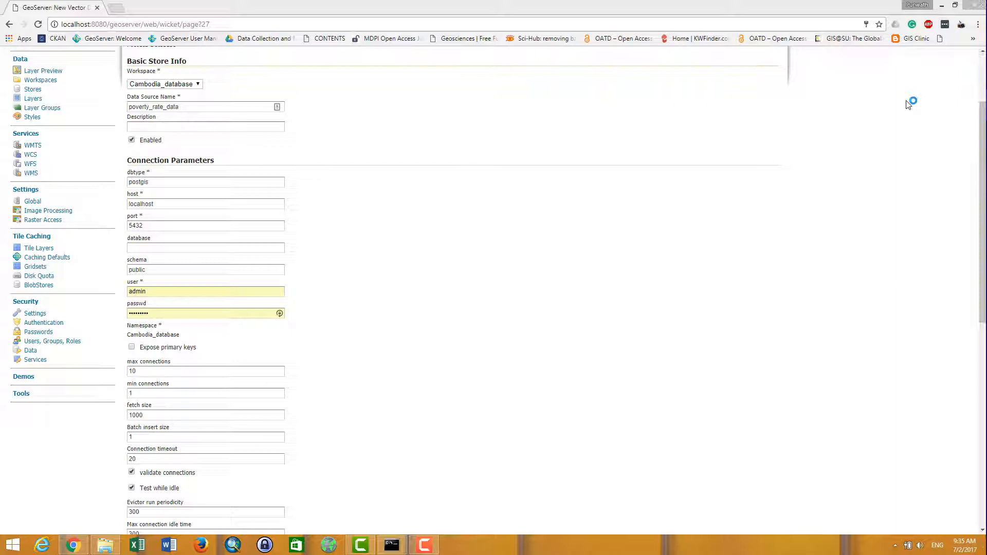
click(264, 545)
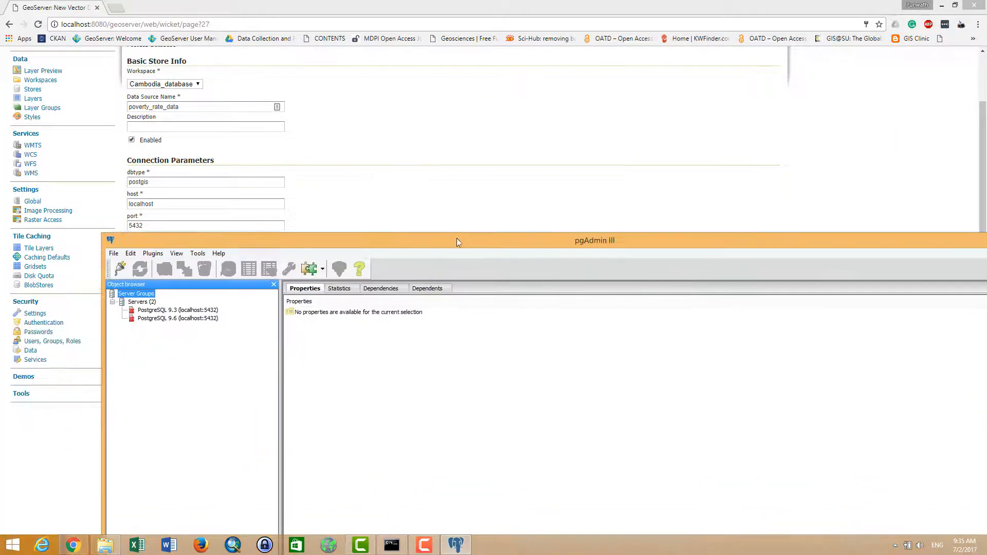
click(178, 316)
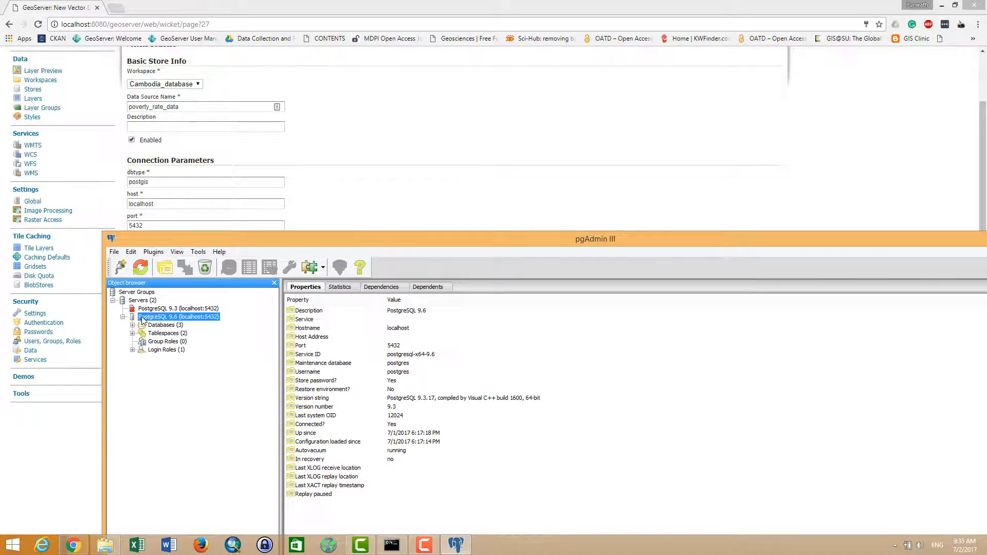
click(134, 325)
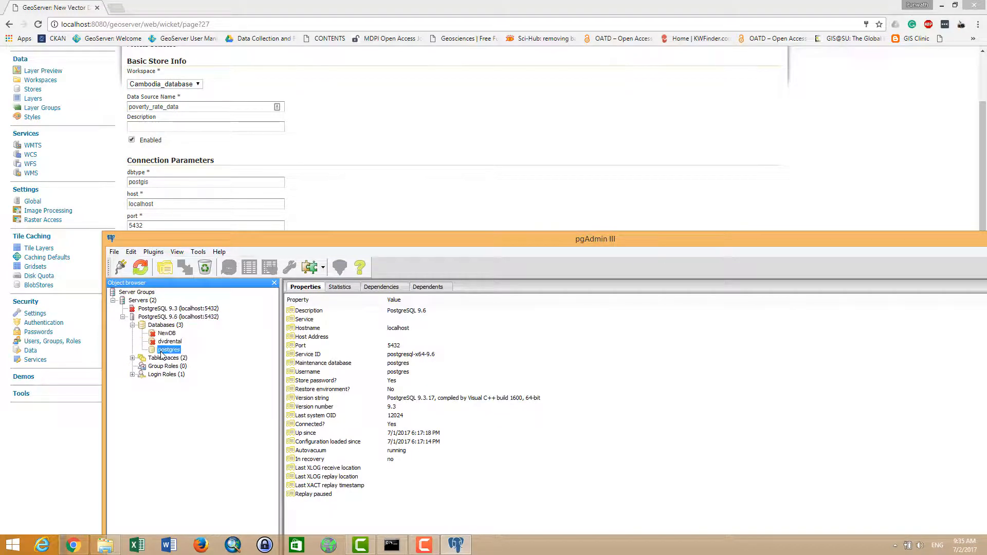
click(133, 350)
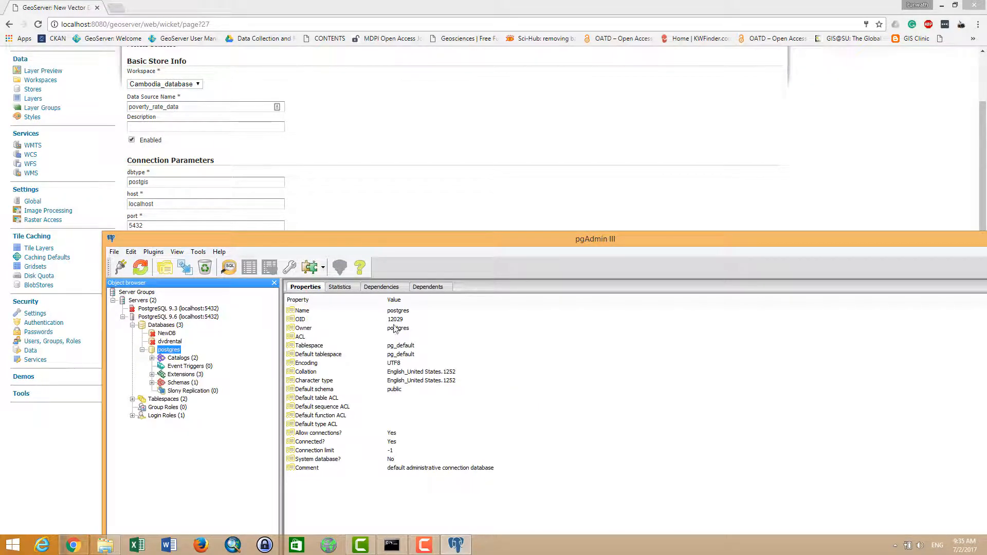
double_click(168, 350)
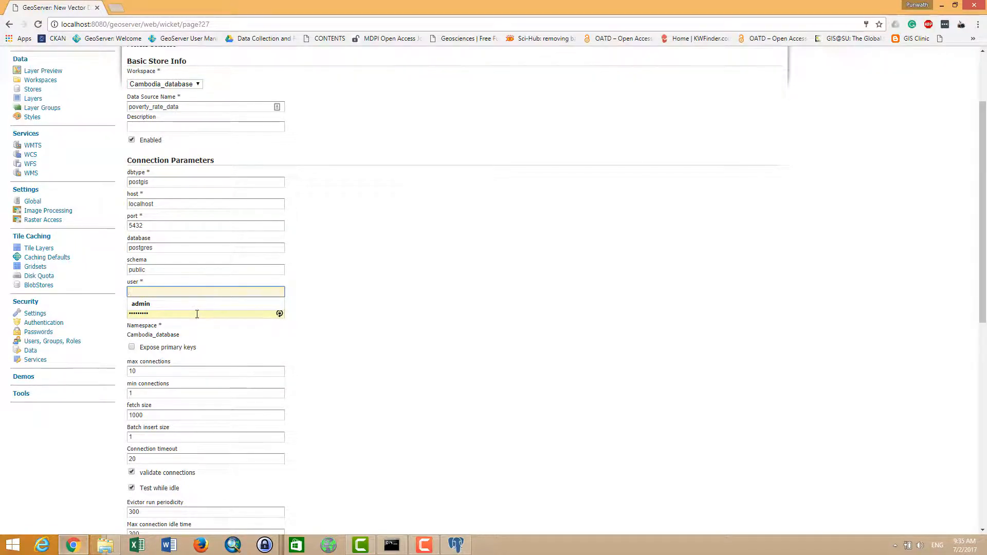
- Enter postgres as database and user, re-enter the password, and reach the form bottom
text(postgres)
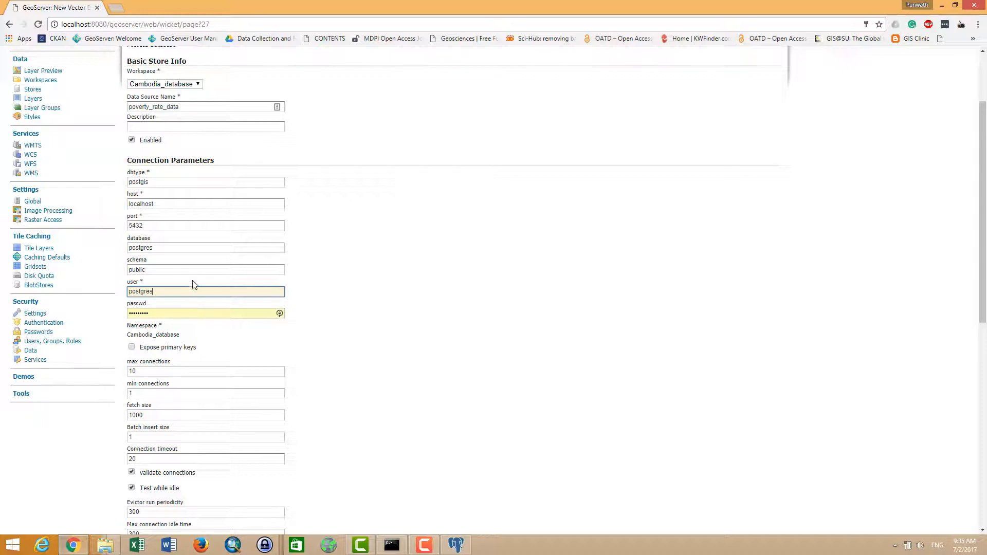
right_click(151, 291)
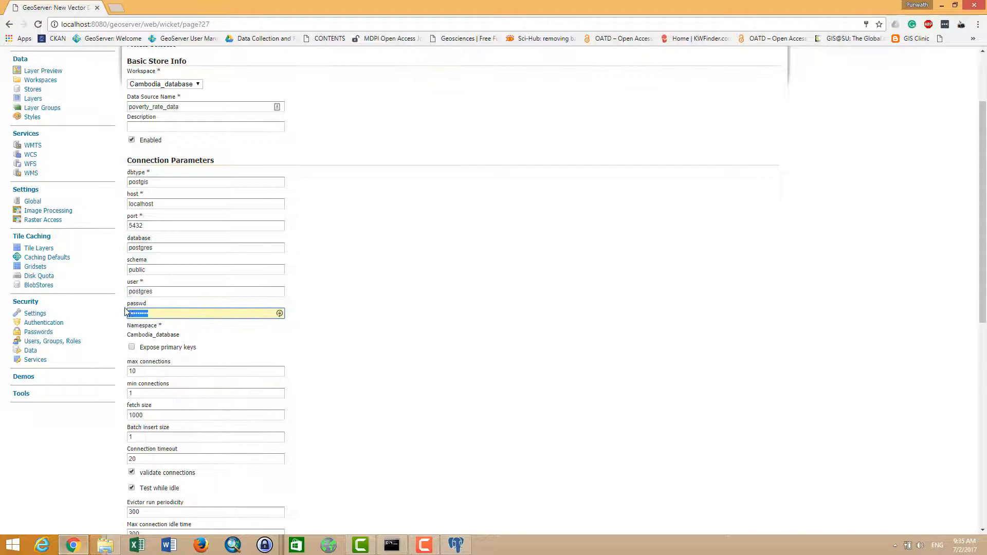
click(204, 313)
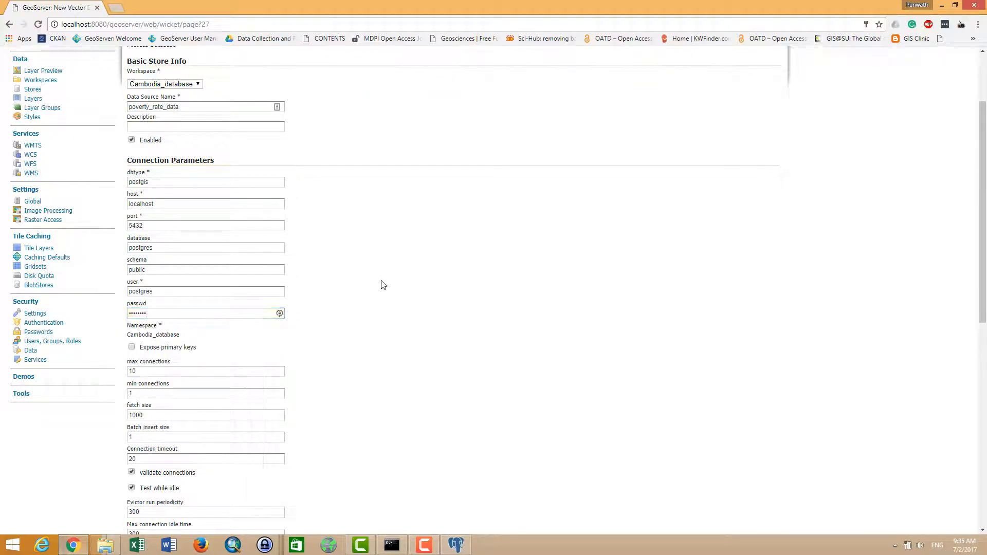
scroll(down, 3)
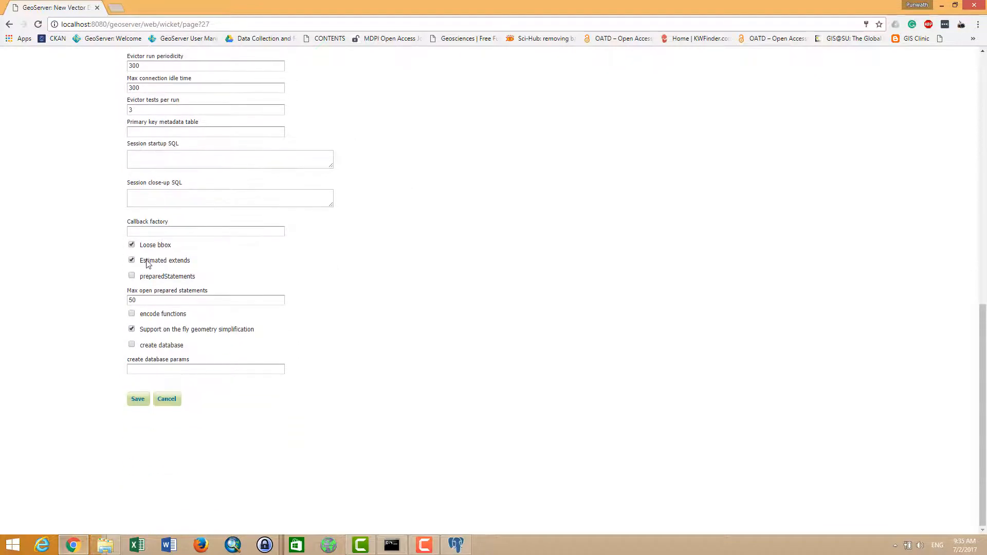
- Save the poverty_rate_data store and go to the Layers page
click(138, 399)
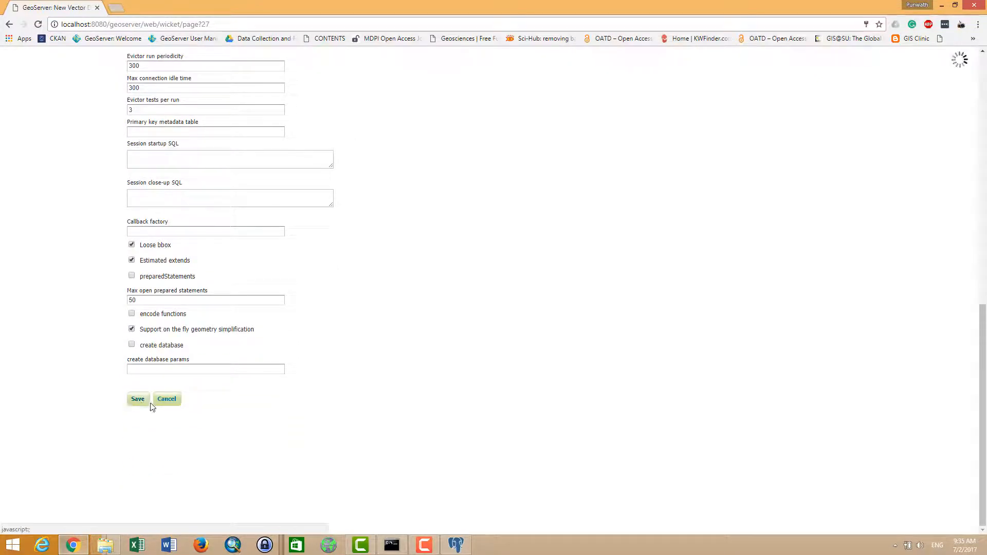
click(137, 399)
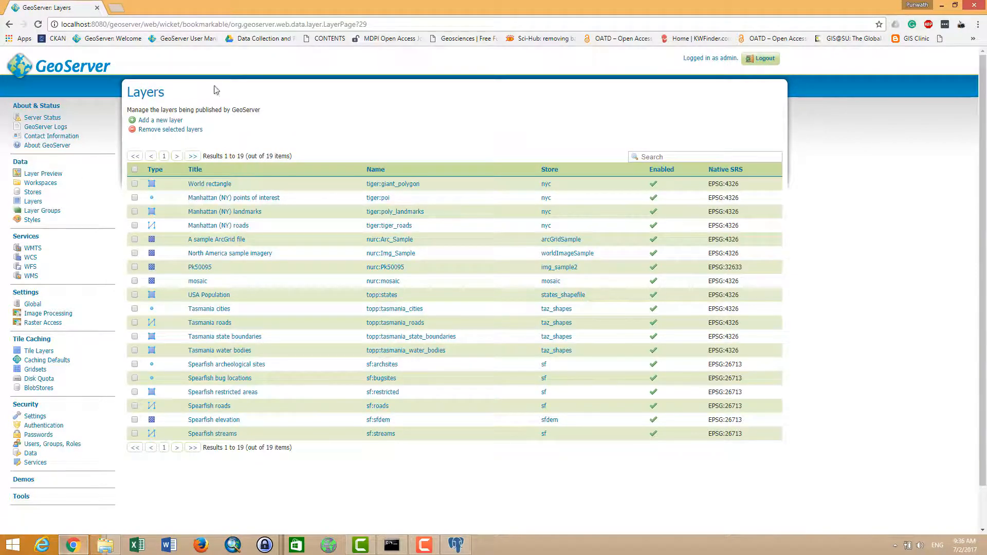
- Add a layer from Cambodia_database:poverty_rate_data and publish poverty_rate_province_level
click(159, 120)
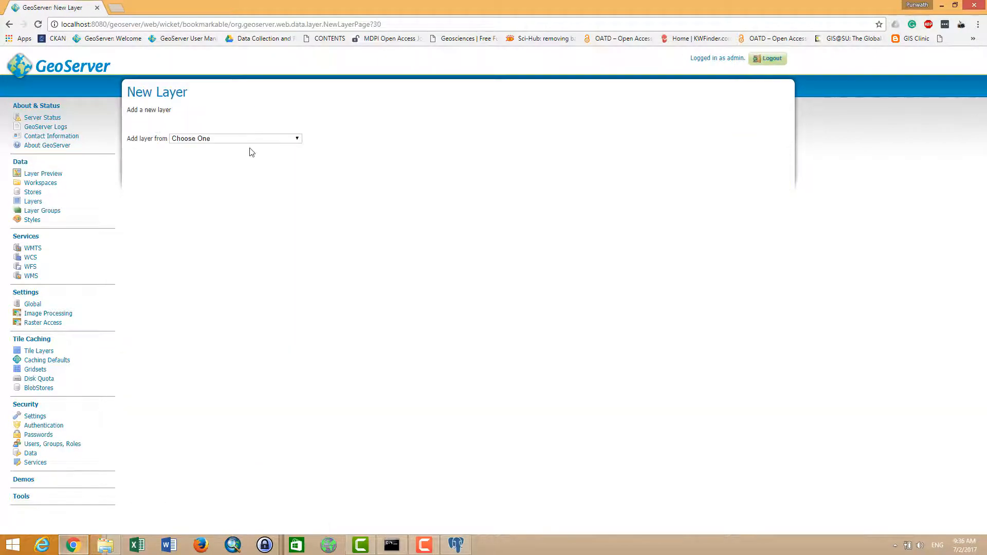
click(235, 139)
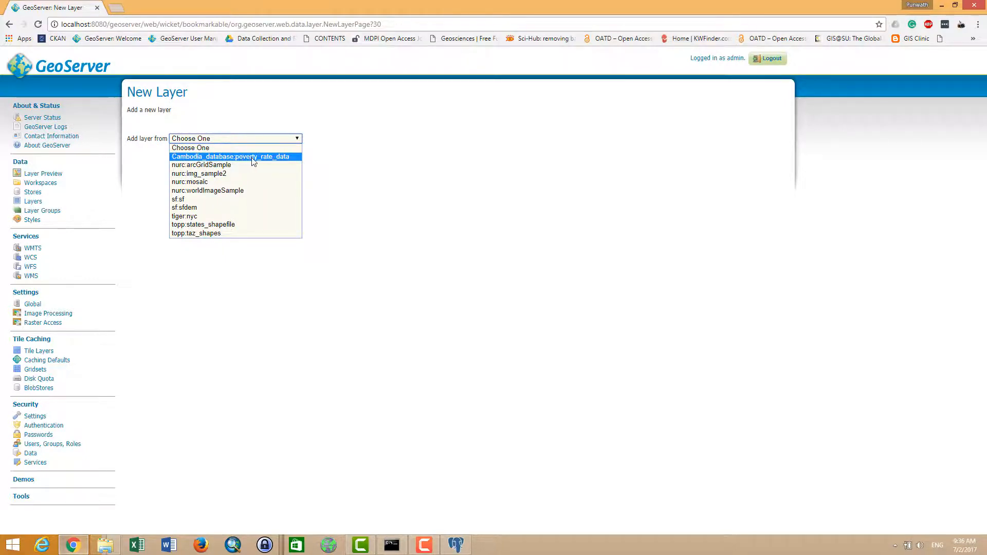
mouse_move(256, 163)
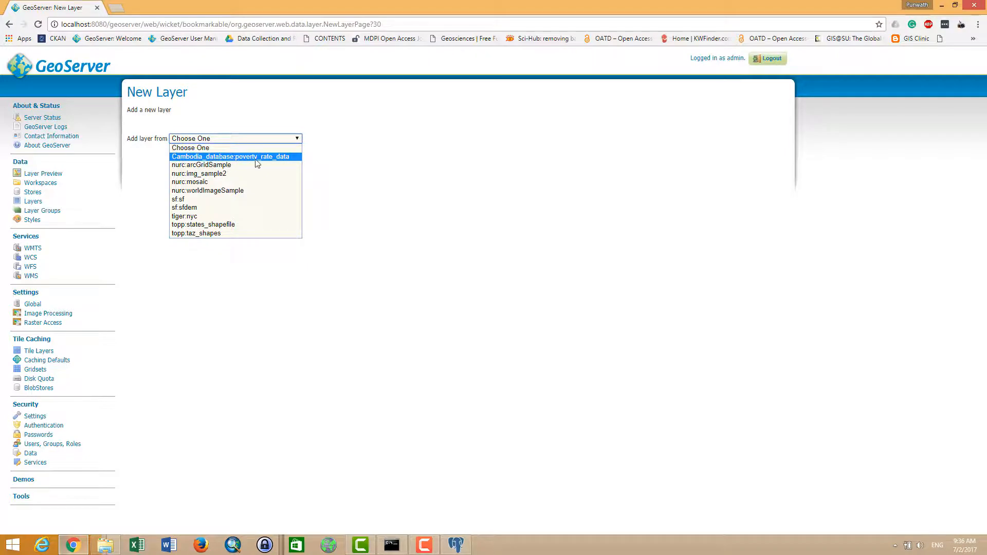
click(233, 156)
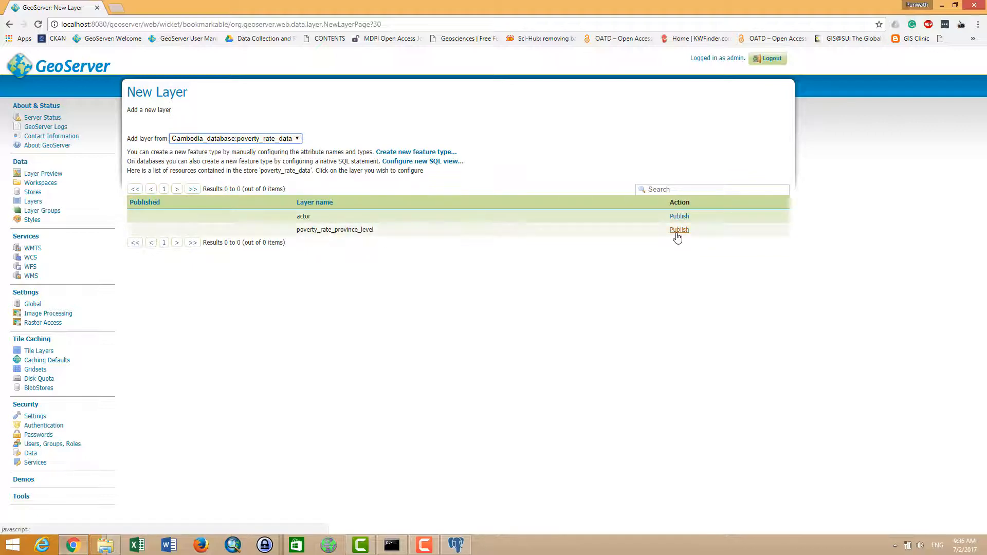
mouse_move(494, 508)
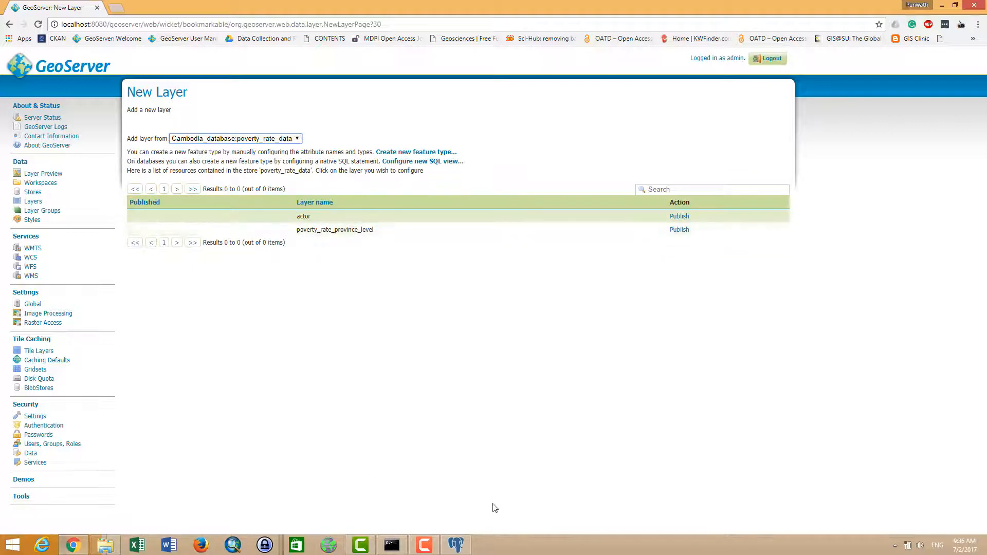
click(454, 545)
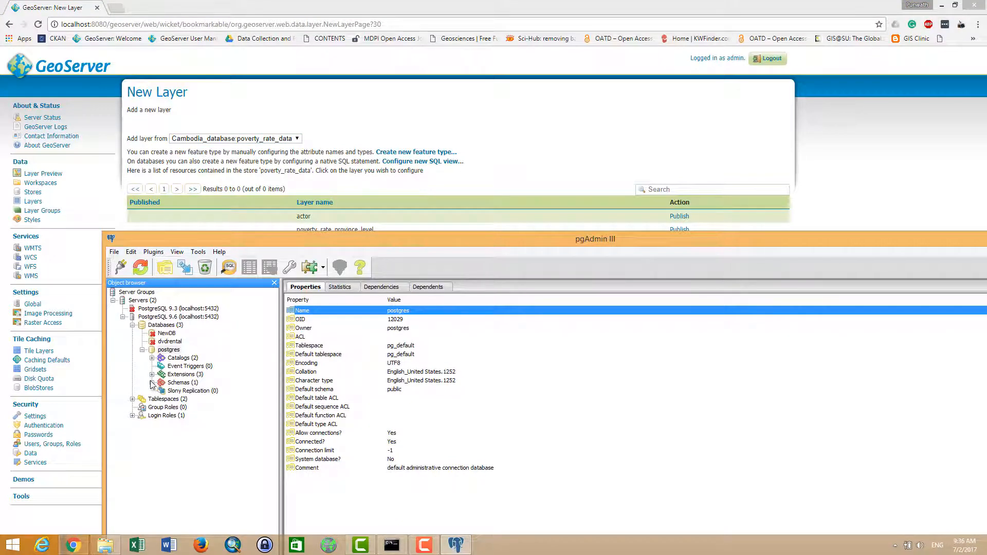
click(154, 382)
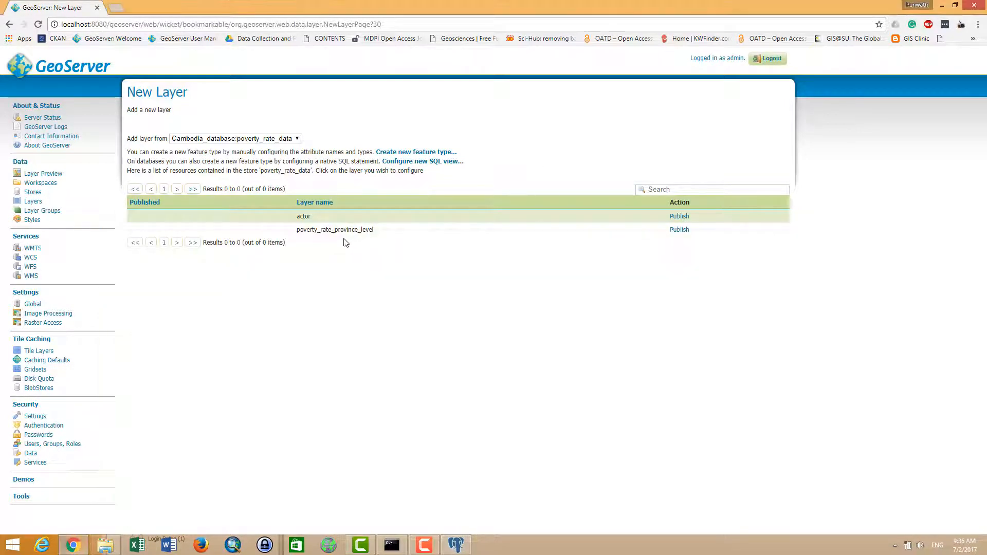
click(679, 230)
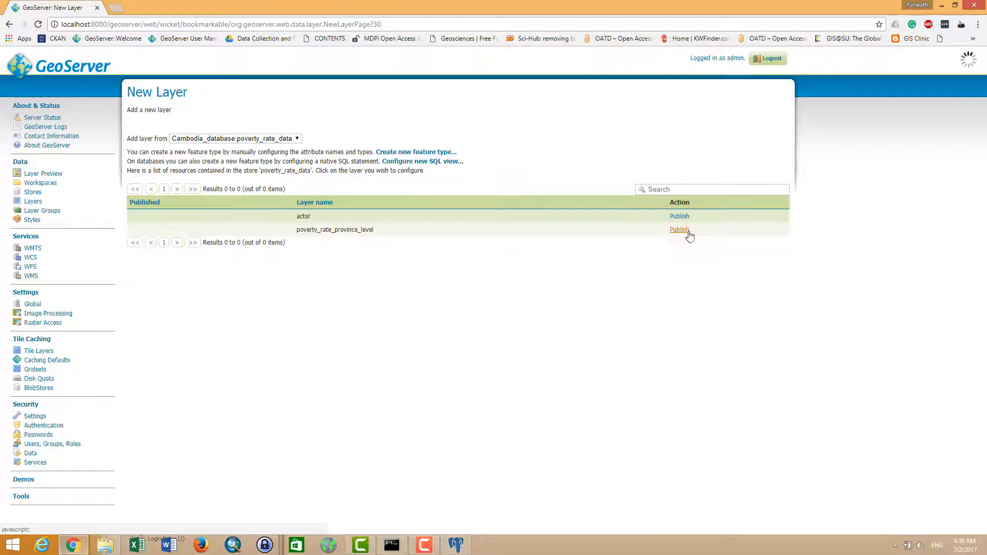
- Compute native and lat/lon bounding boxes for poverty_rate_province_level from its data
click(678, 229)
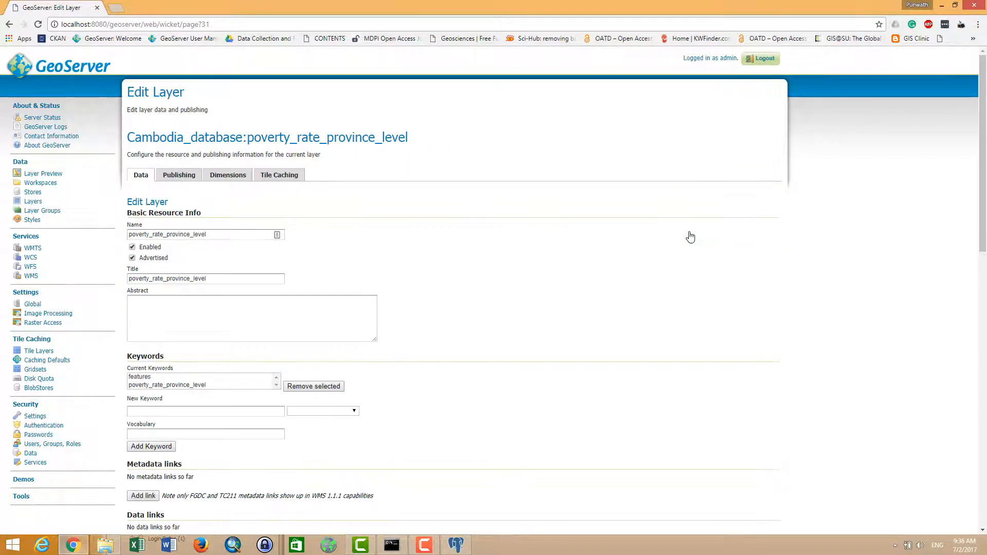
scroll(down, 3)
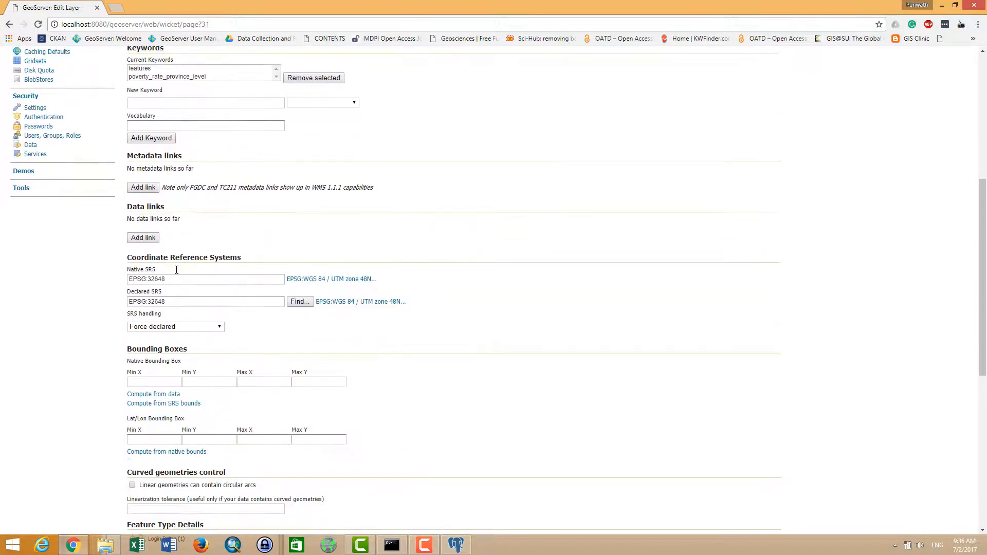
scroll(down, 3)
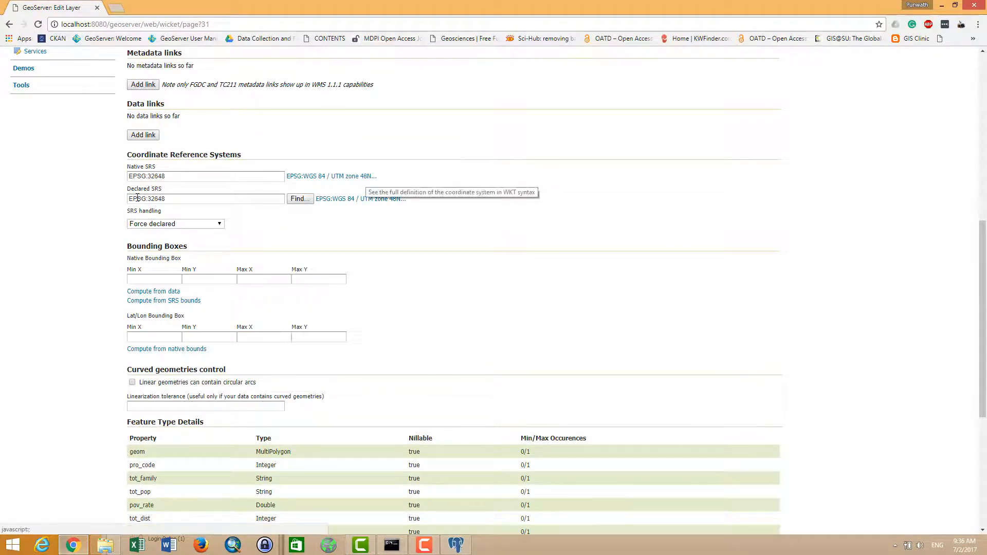
scroll(down, 3)
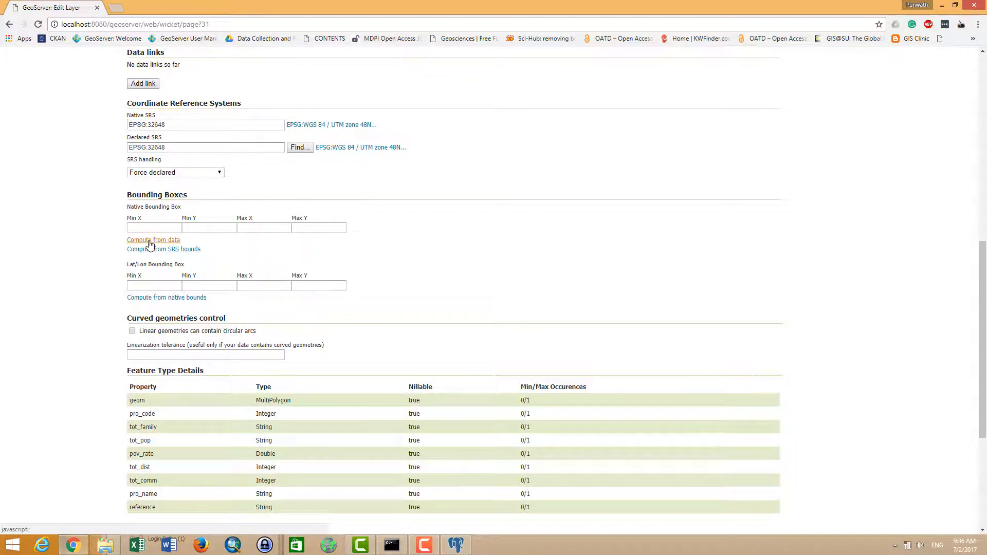
click(153, 240)
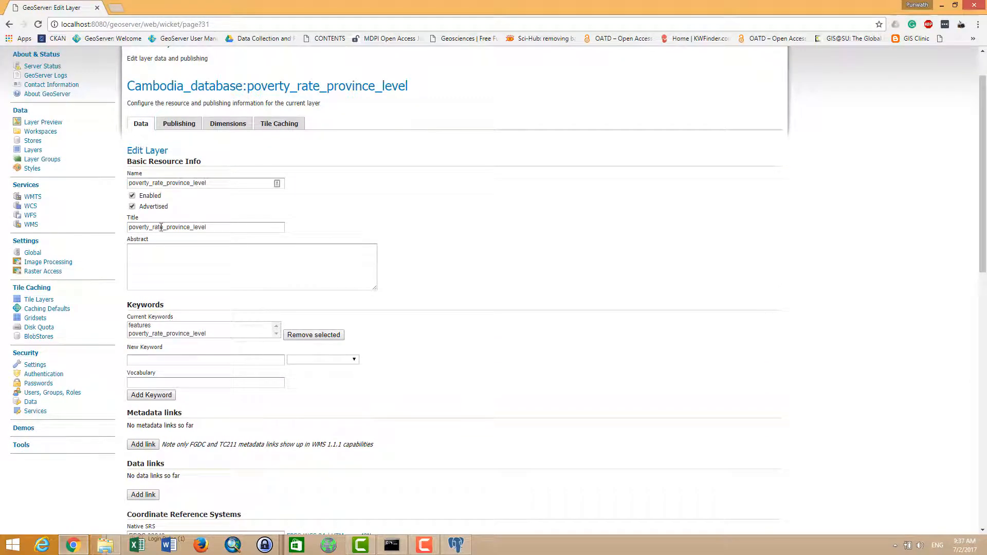
scroll(down, 3)
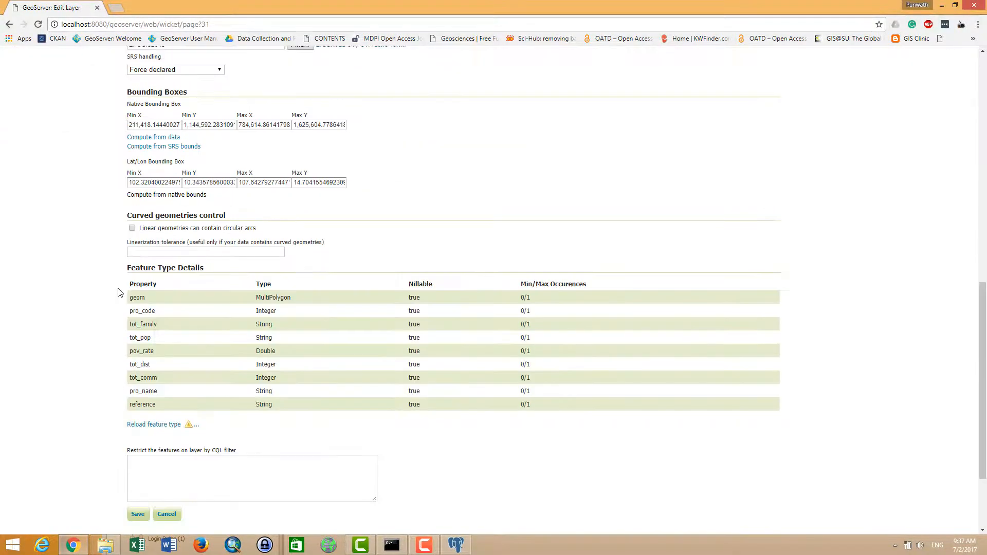
scroll(up, 3)
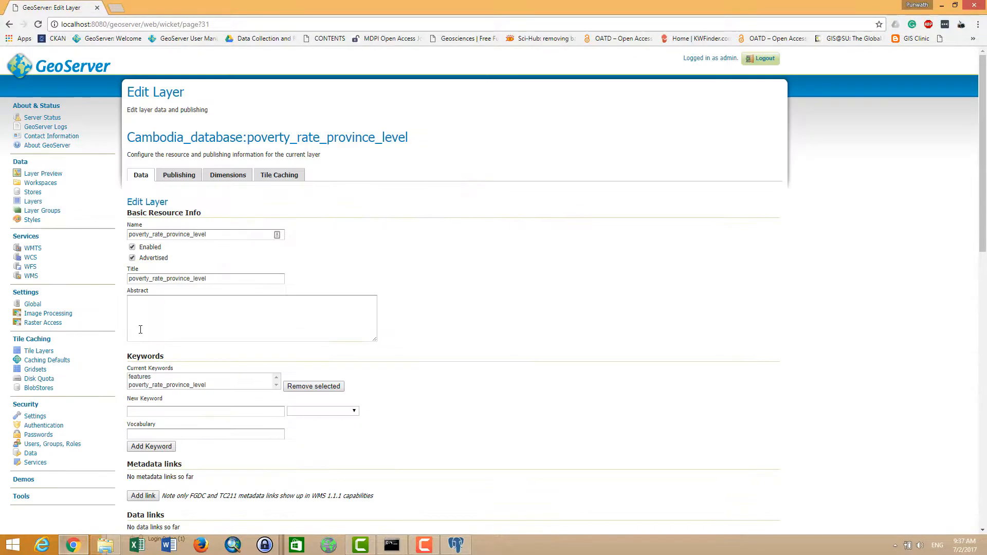
click(178, 174)
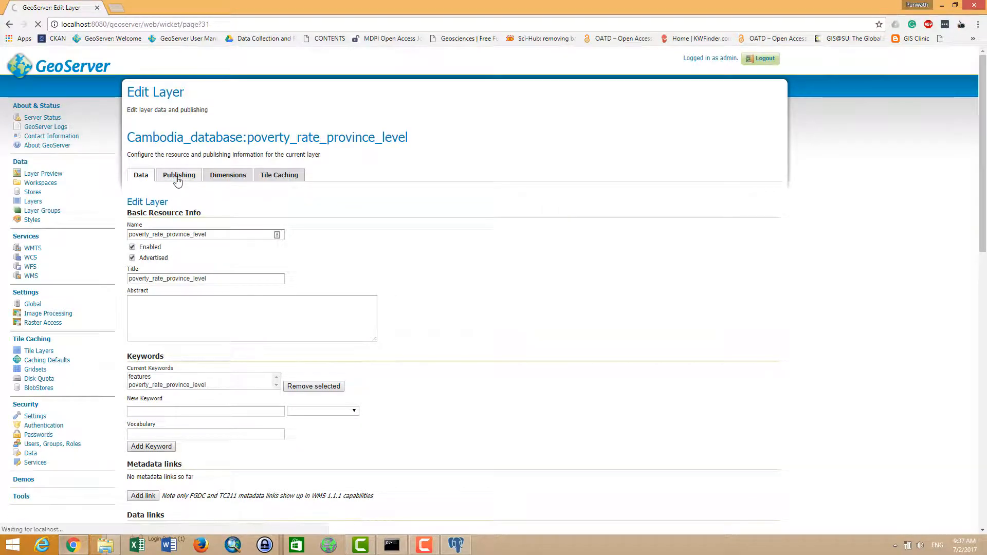
- Keep 'polygon' as the layer's default style and save poverty_rate_province_level's publishing settings
click(179, 174)
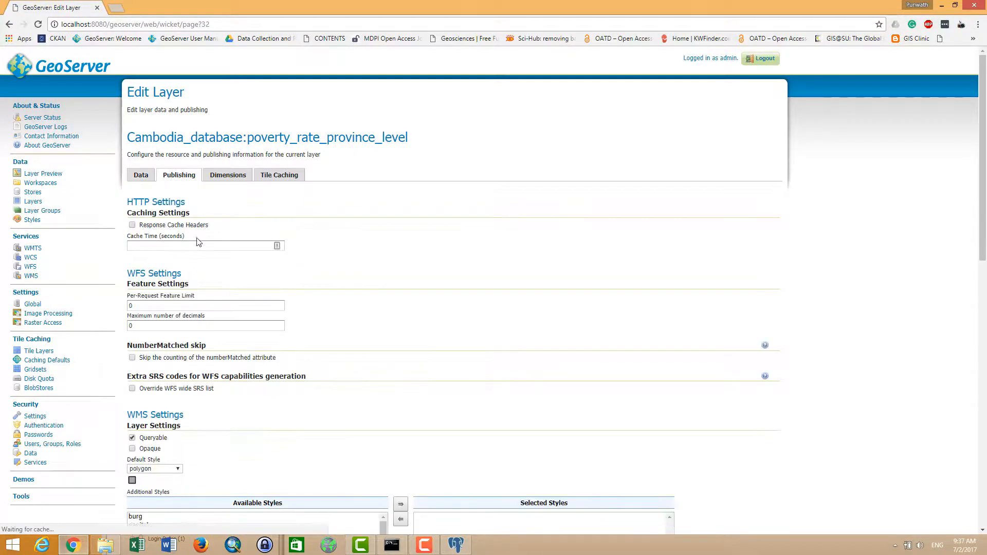
scroll(down, 3)
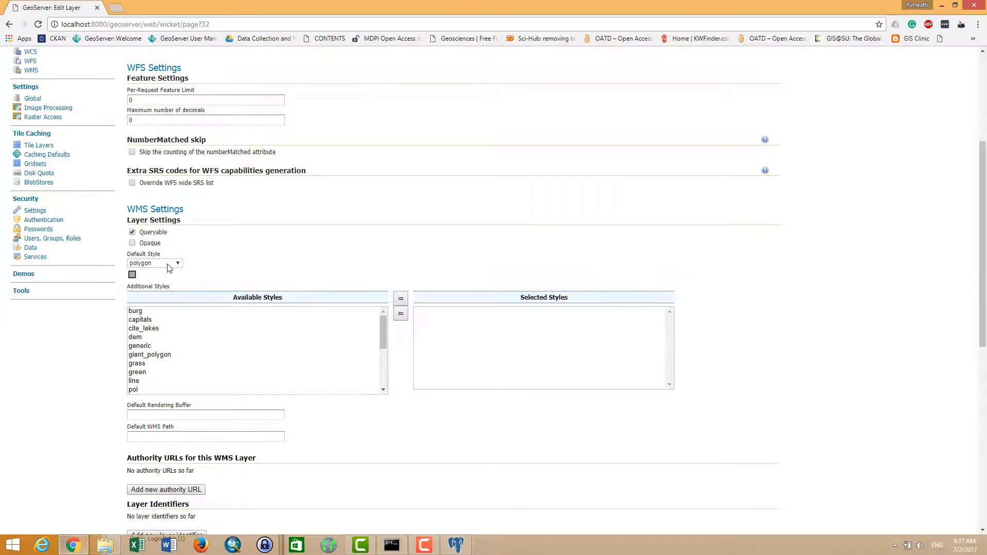
click(154, 264)
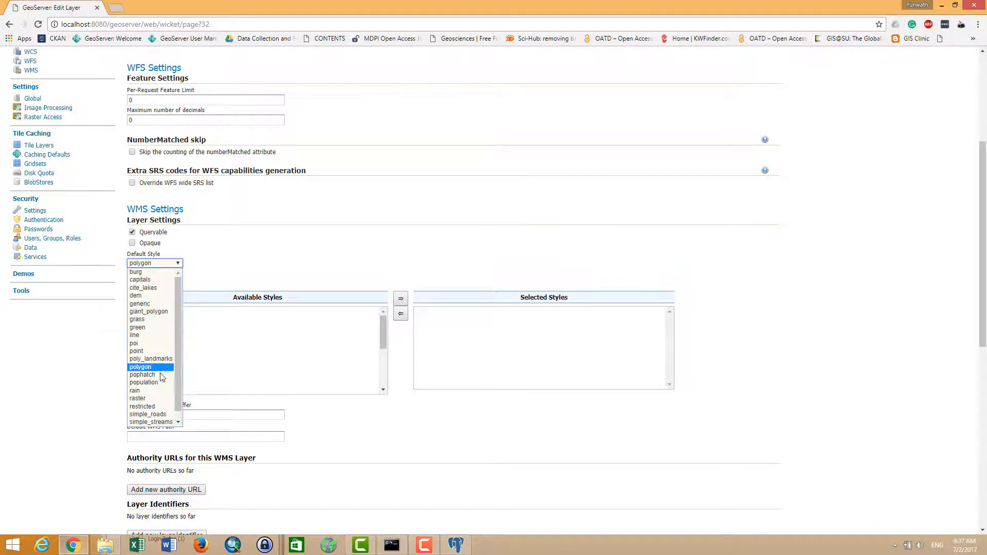
click(140, 367)
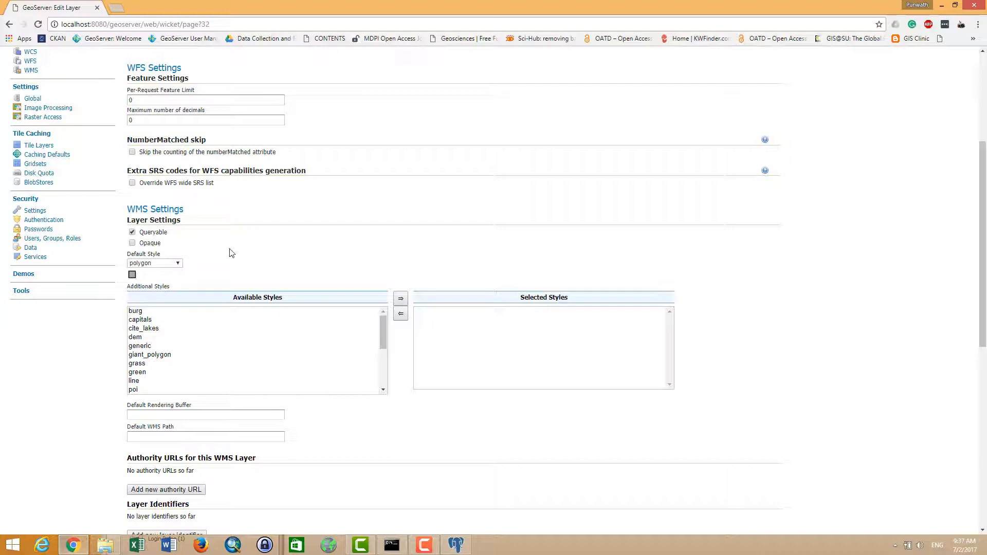
scroll(up, 3)
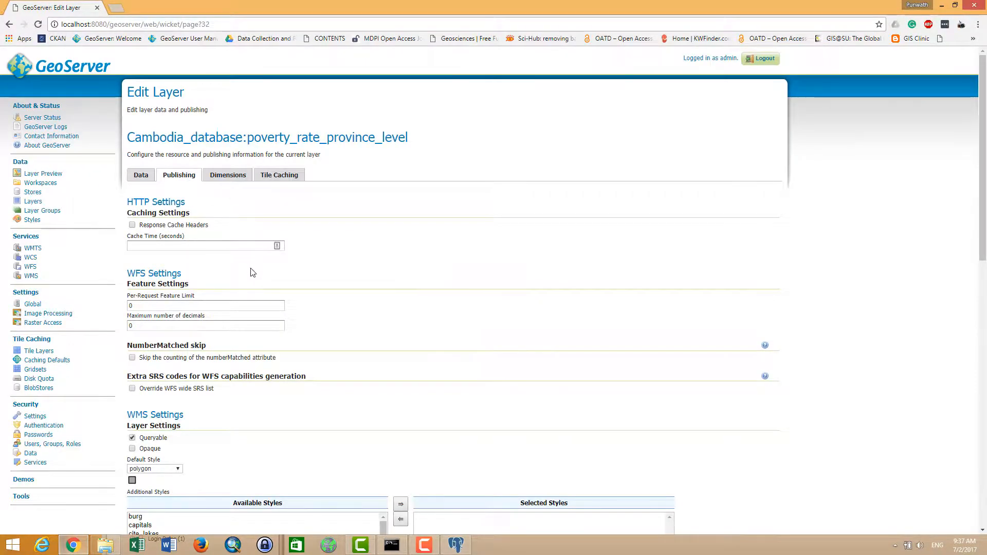
scroll(down, 3)
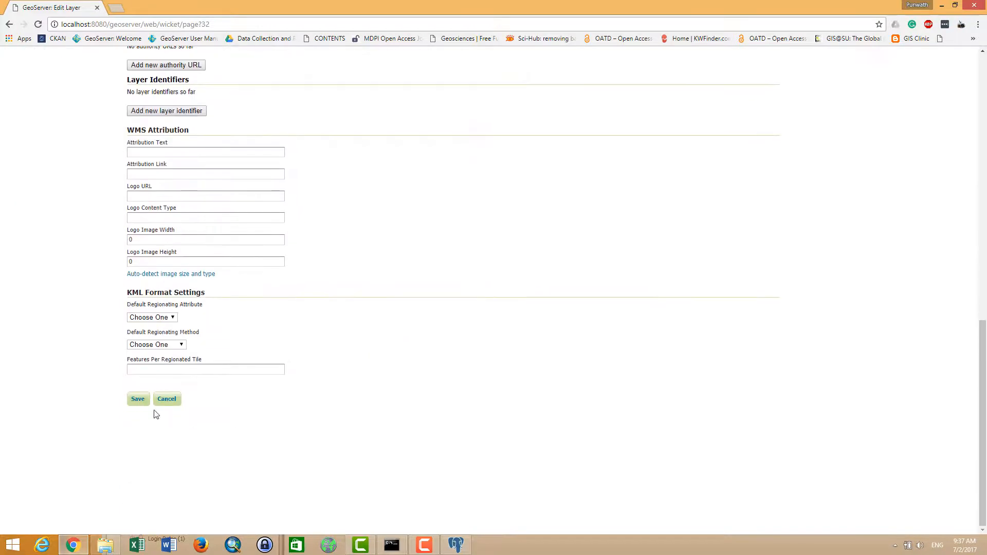
click(137, 398)
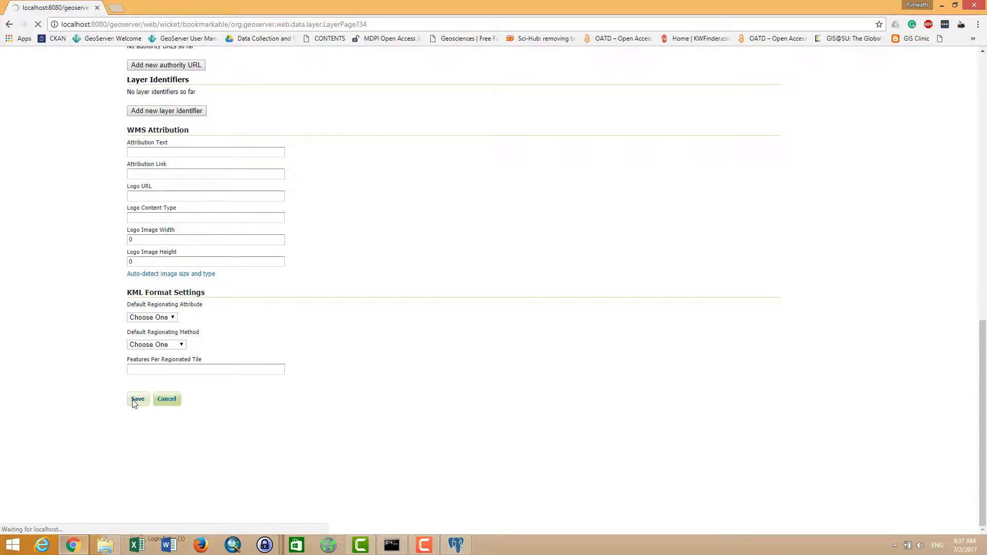
click(137, 399)
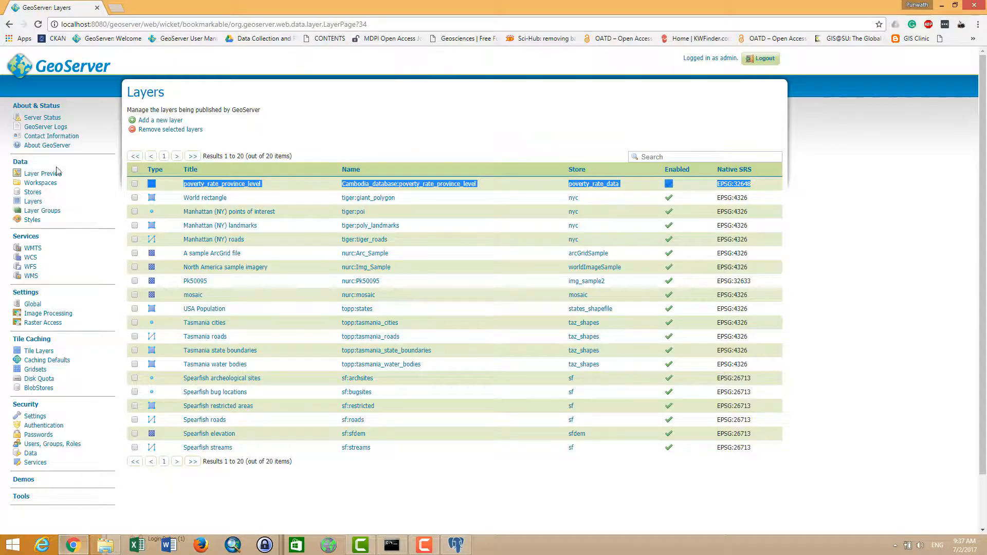
- Preview poverty_rate_province_level in OpenLayers, query a province, then return to Layer Preview
click(43, 173)
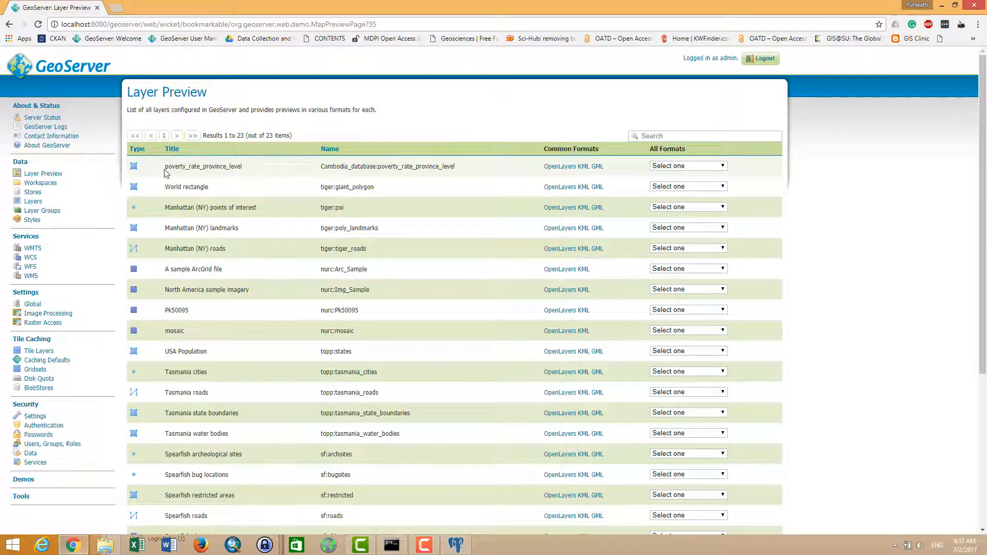
click(553, 166)
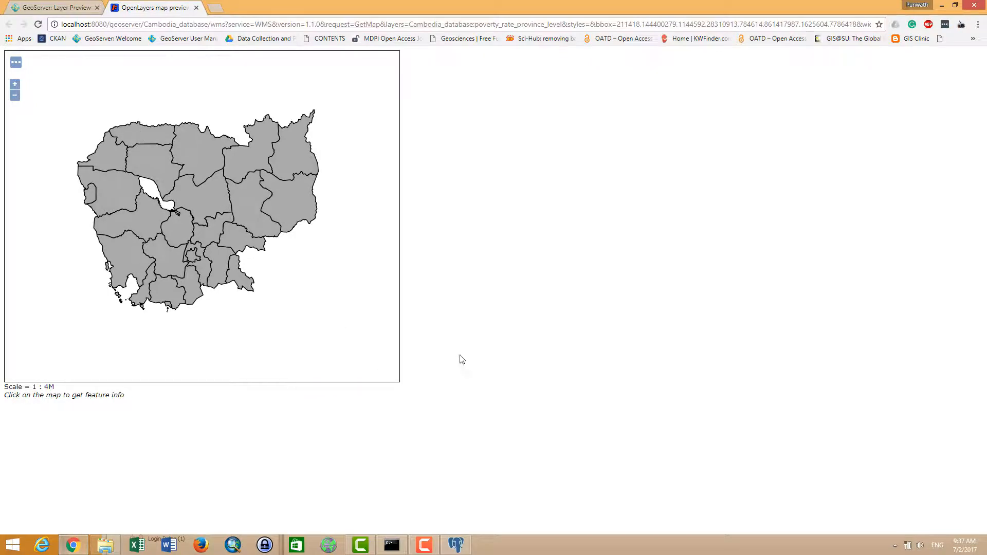
mouse_move(218, 253)
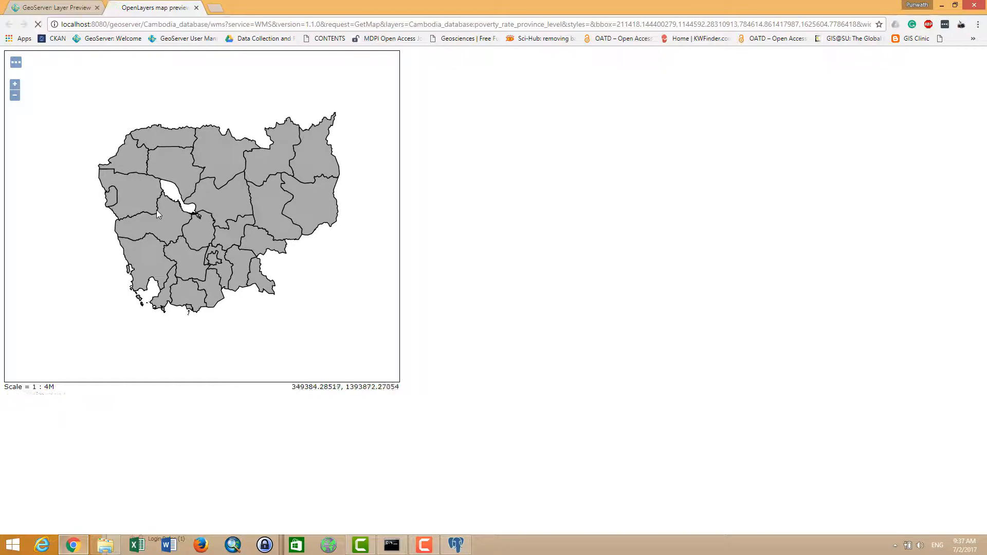
click(157, 214)
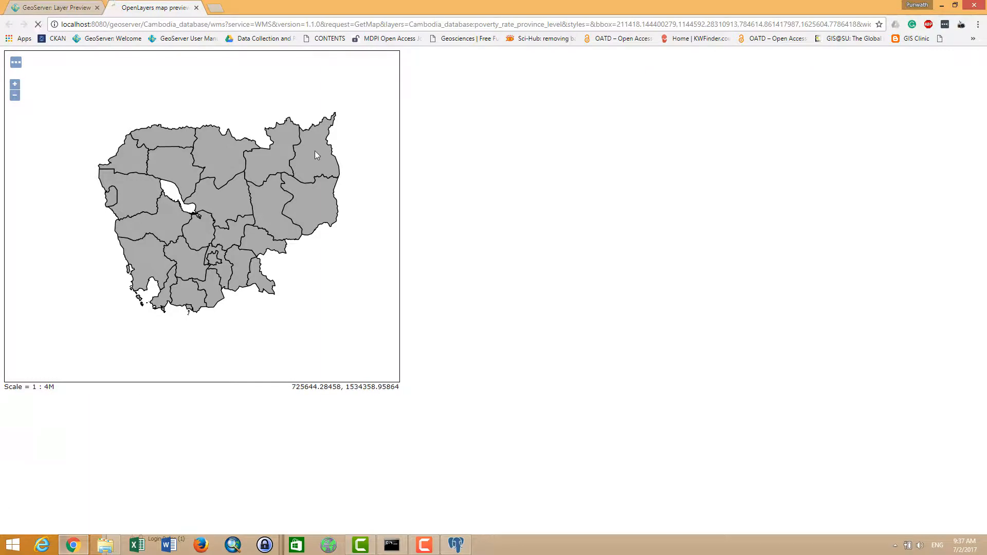
click(54, 7)
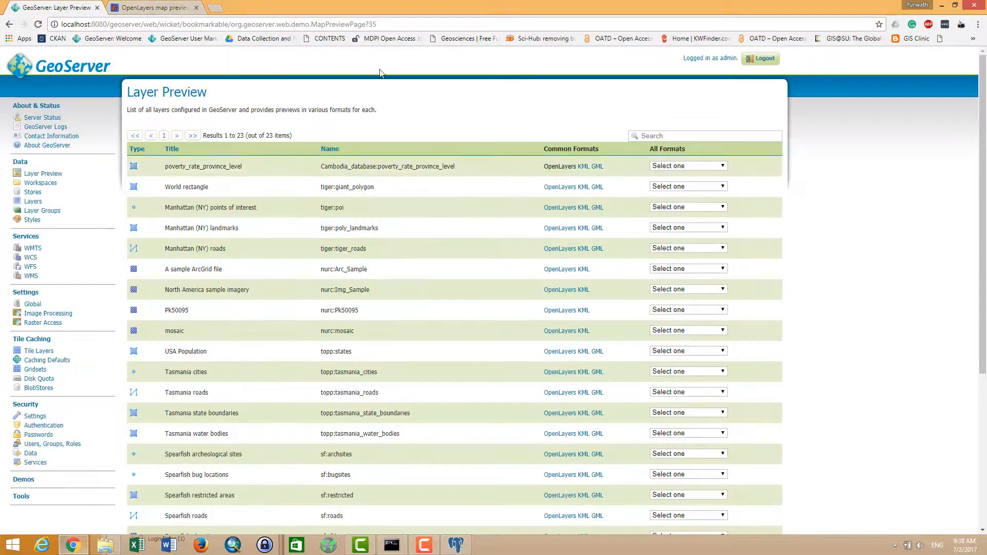
mouse_move(239, 187)
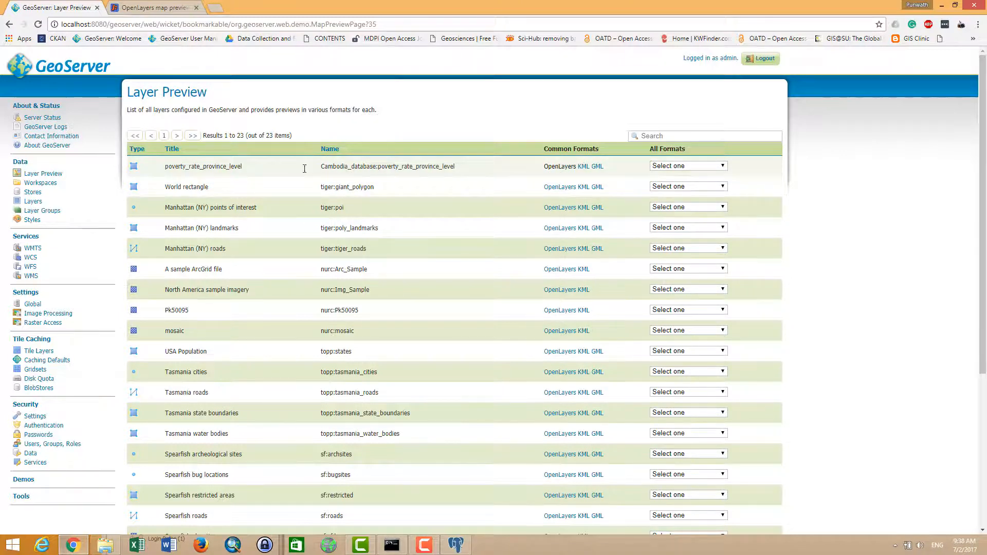
click(688, 166)
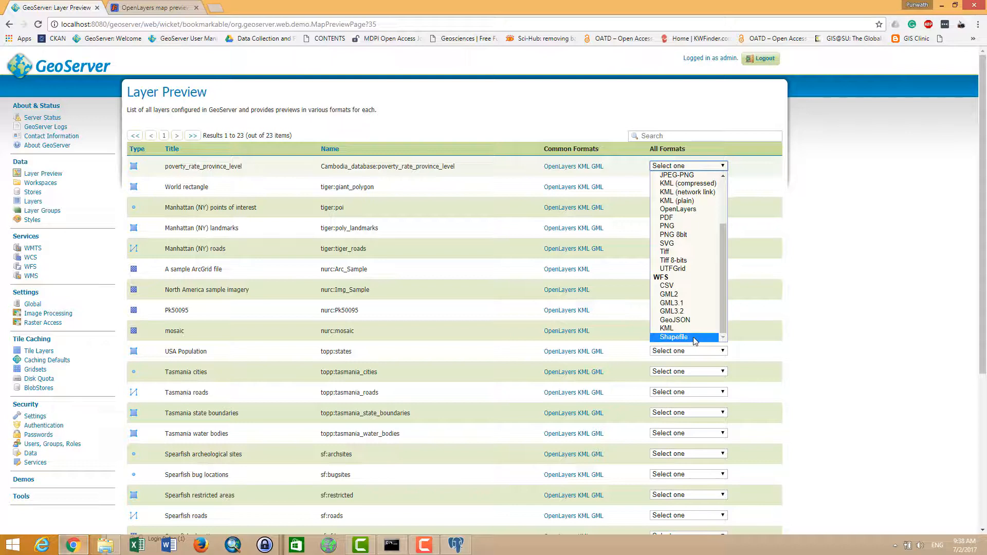
mouse_move(666, 328)
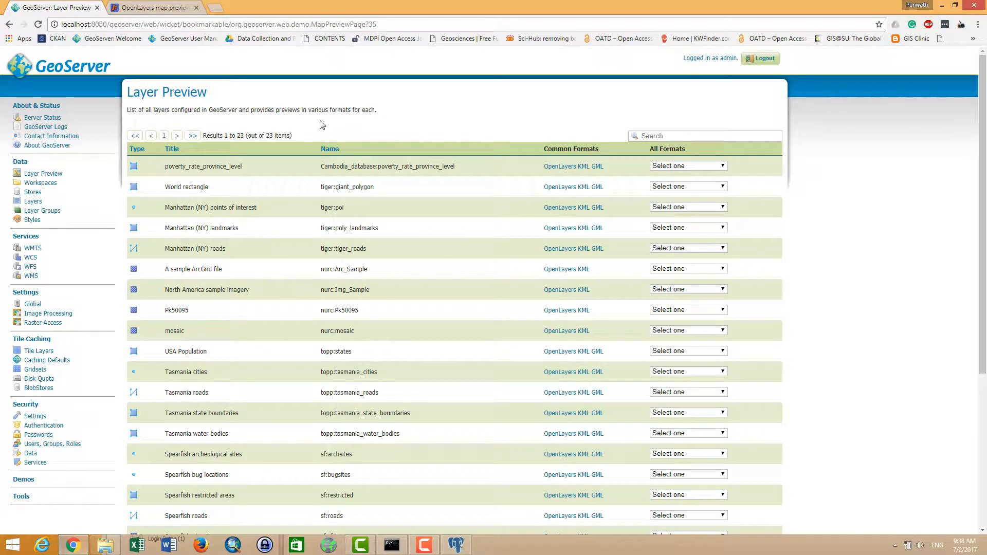
click(556, 166)
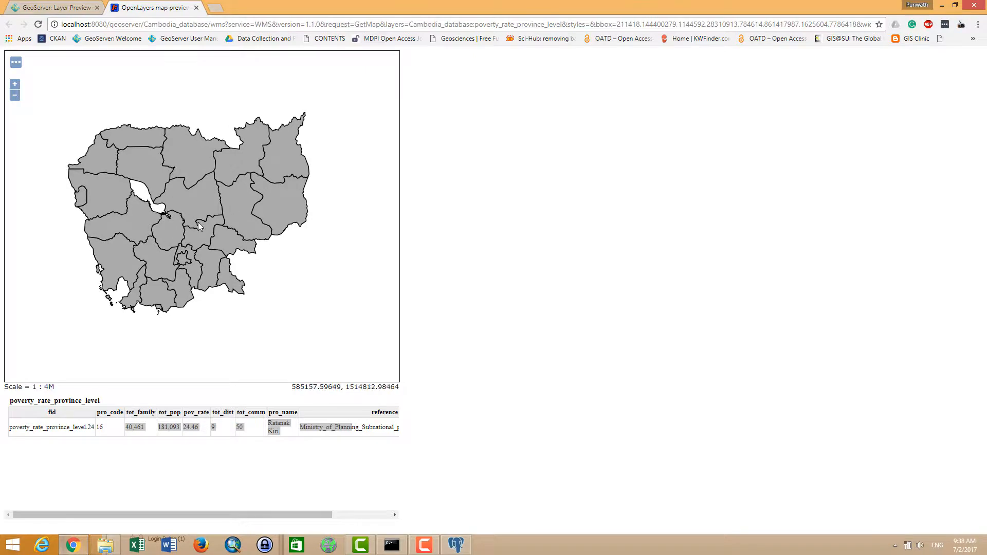
mouse_move(168, 212)
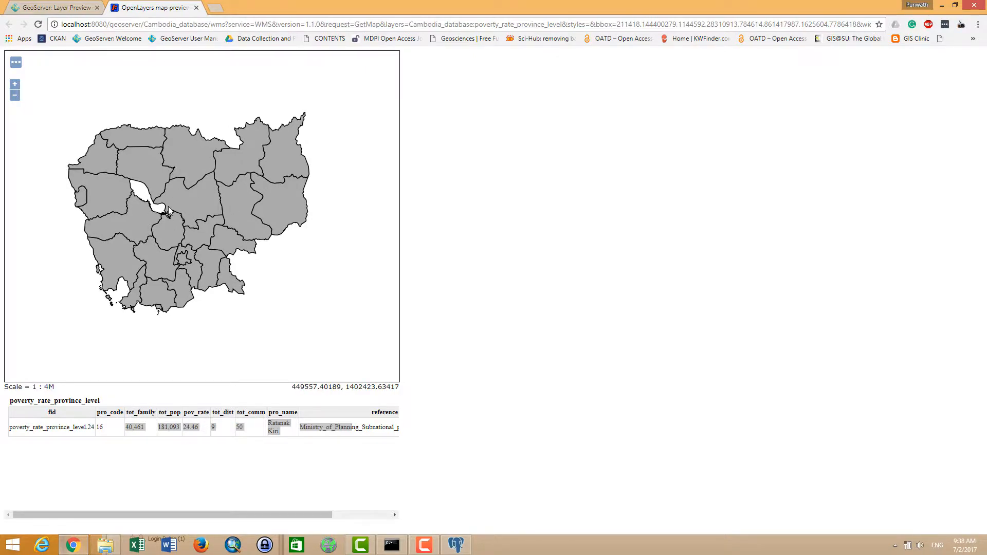